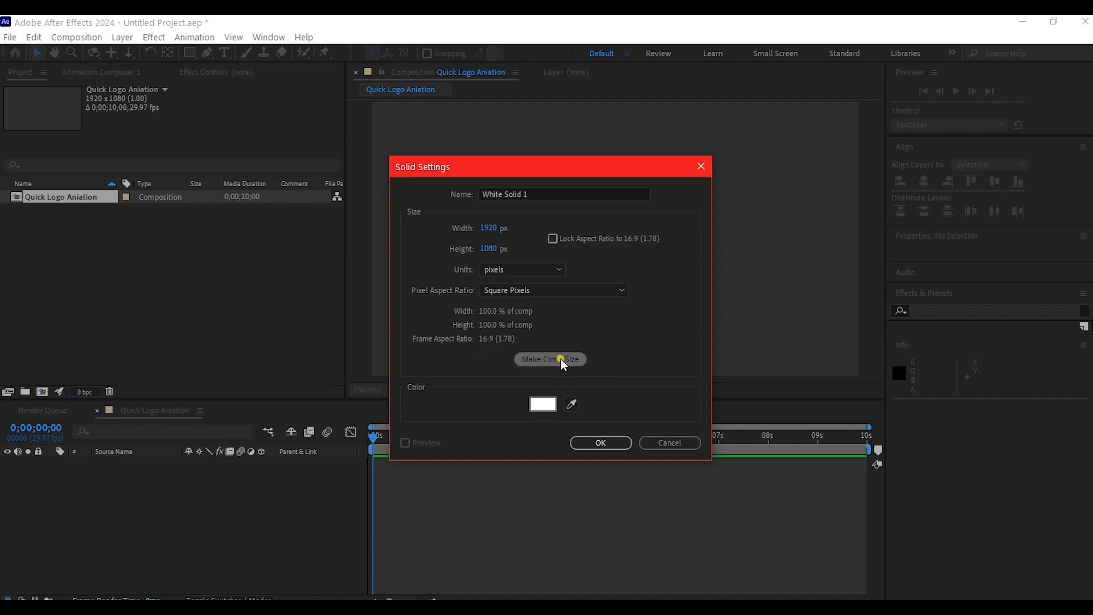
Step: Create the full-comp-size solid and apply the Gradient Ramp effect to it
{"action": "left_click", "coordinate": [599, 442]}
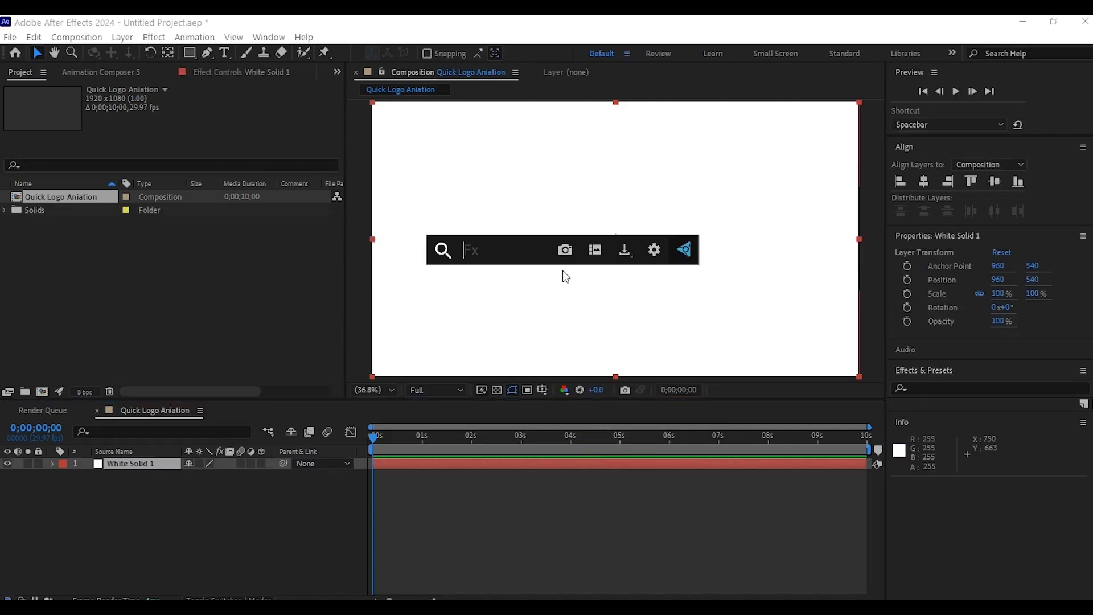
{"action": "type", "text": "ramp"}
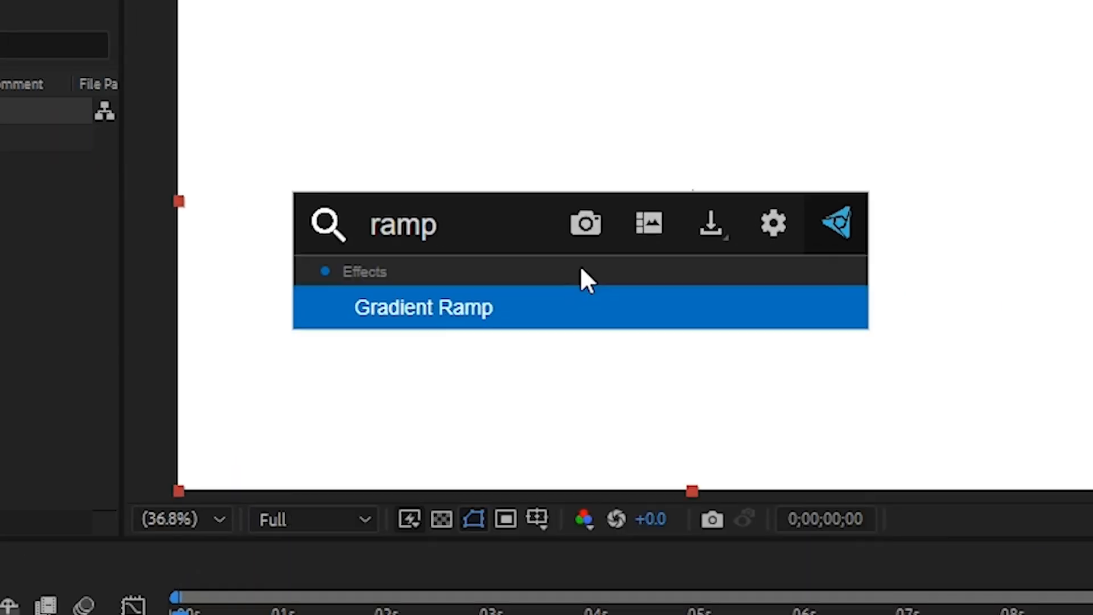
{"action": "double_click", "coordinate": [423, 307]}
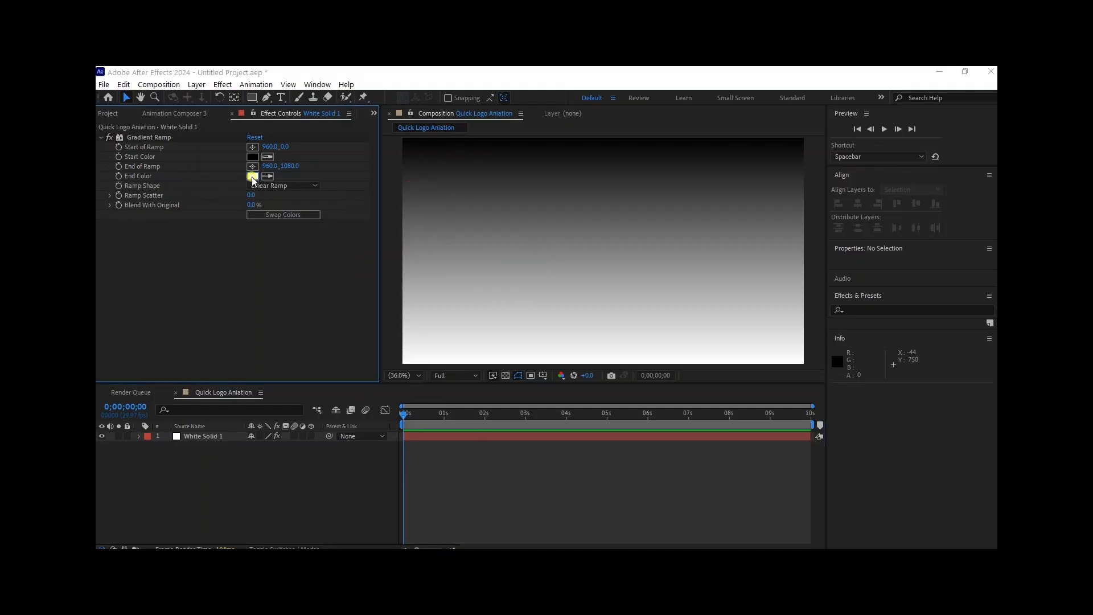
Step: Set the ramp to run from white to light gray #A3ABB7 with a Radial Ramp shape
{"action": "left_click", "coordinate": [253, 175]}
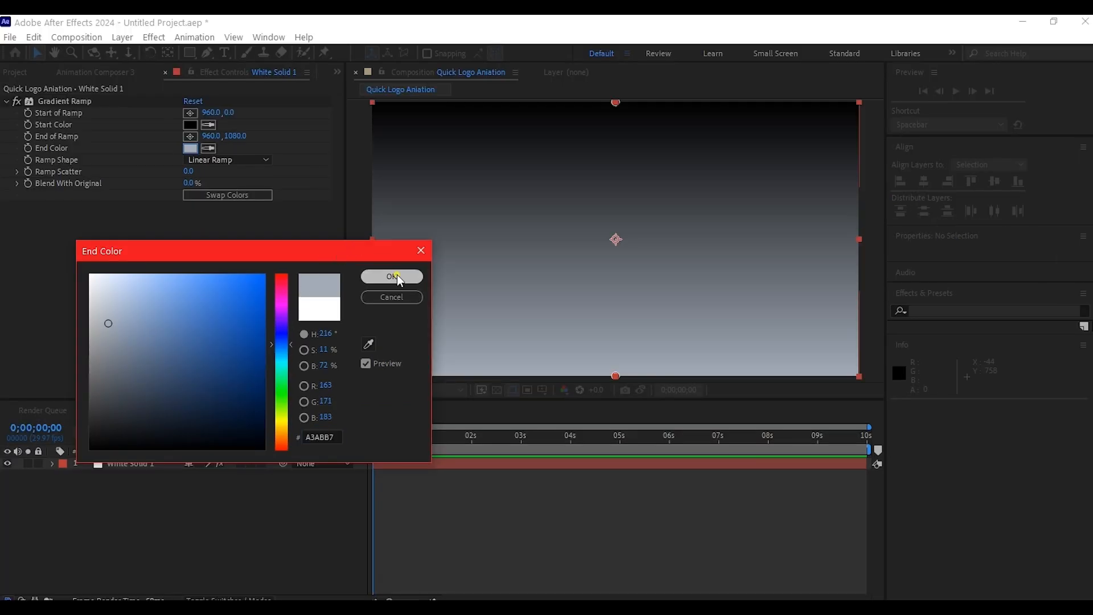
{"action": "left_click", "coordinate": [191, 124]}
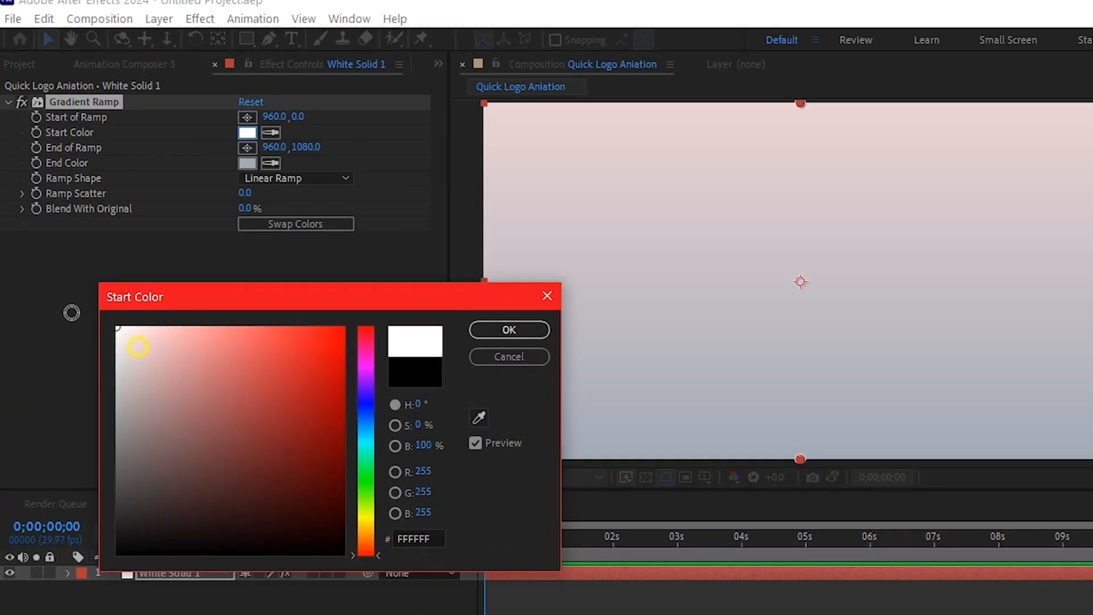
{"action": "left_click", "coordinate": [508, 331]}
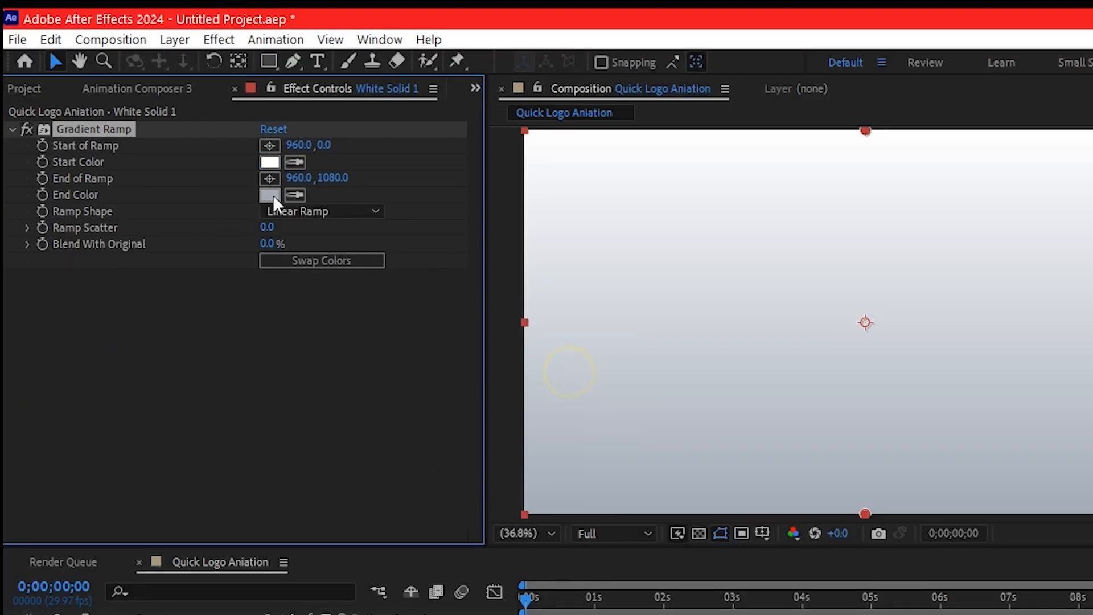
{"action": "left_click", "coordinate": [319, 212]}
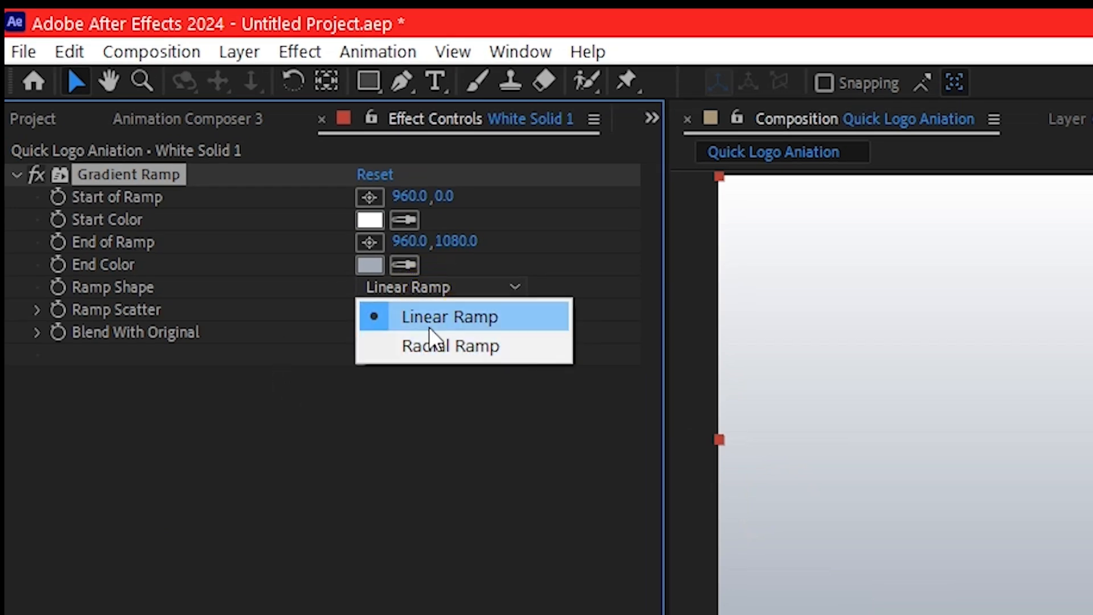
{"action": "left_click", "coordinate": [451, 346]}
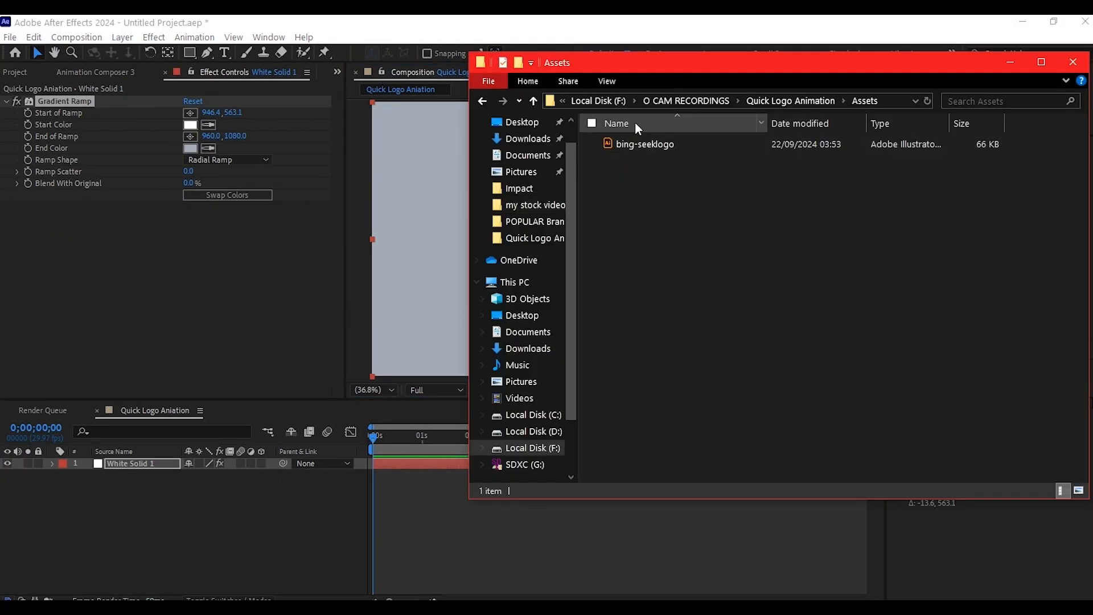
Step: Import bing-seeklogo.ai as Footage and place it above the gradient background
{"action": "left_click", "coordinate": [644, 144]}
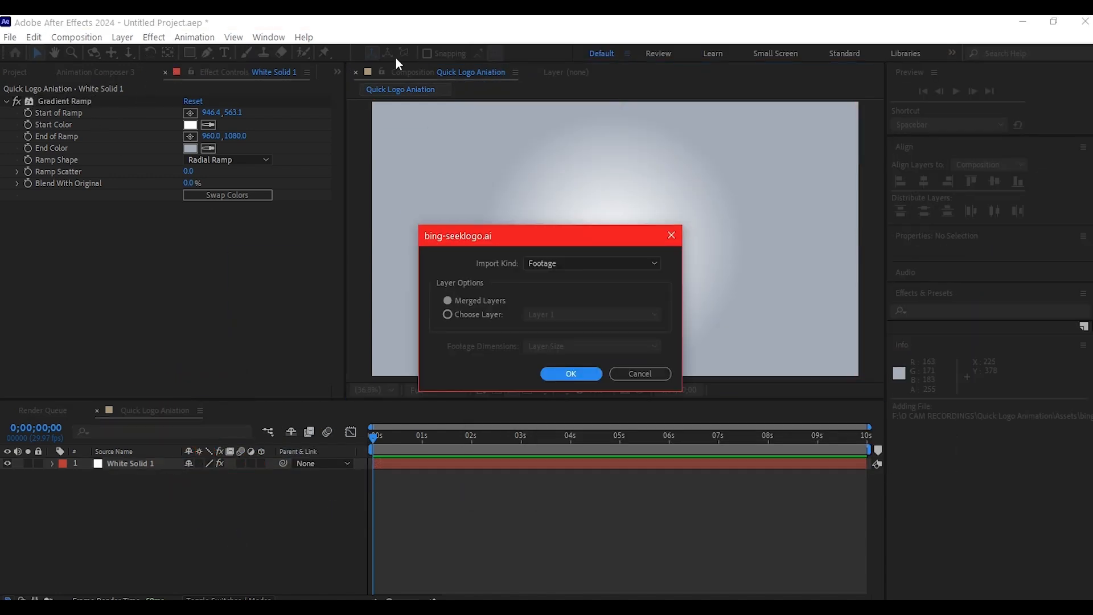
{"action": "left_click", "coordinate": [591, 263]}
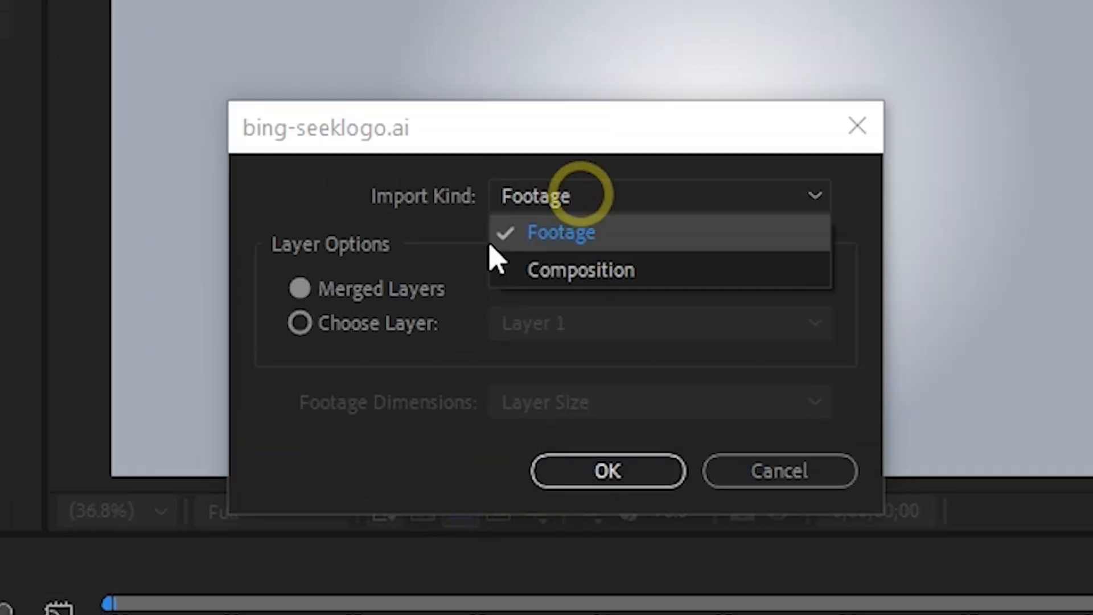
{"action": "left_click", "coordinate": [607, 471]}
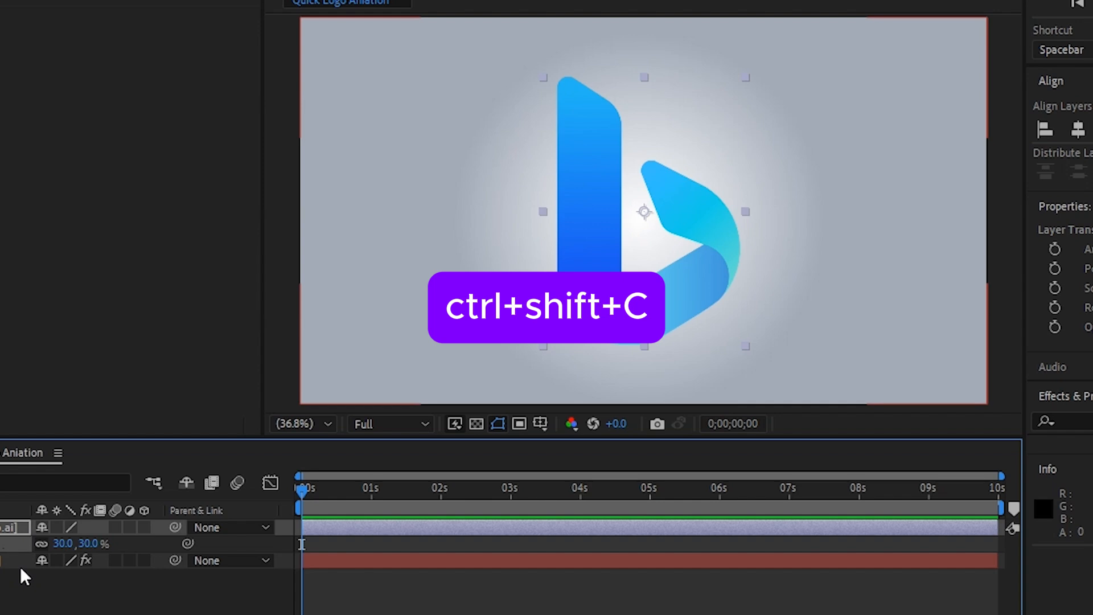
Step: Pre-compose the logo layer as 'LogHolder', moving all attributes into the new composition
{"action": "key", "text": "ctrl+shift+c"}
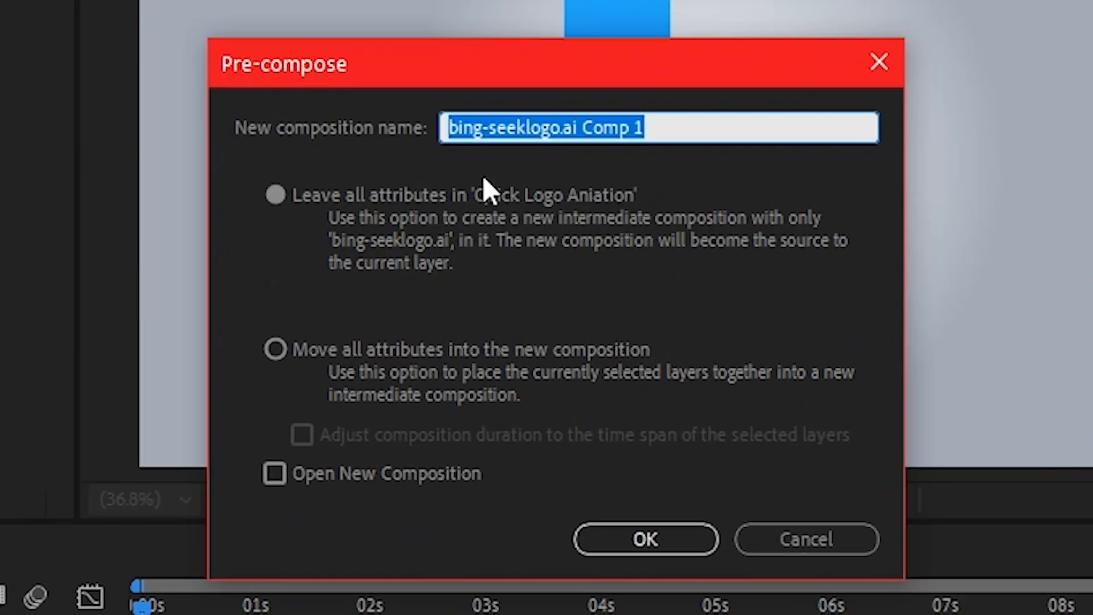
{"action": "mouse_move", "coordinate": [410, 233]}
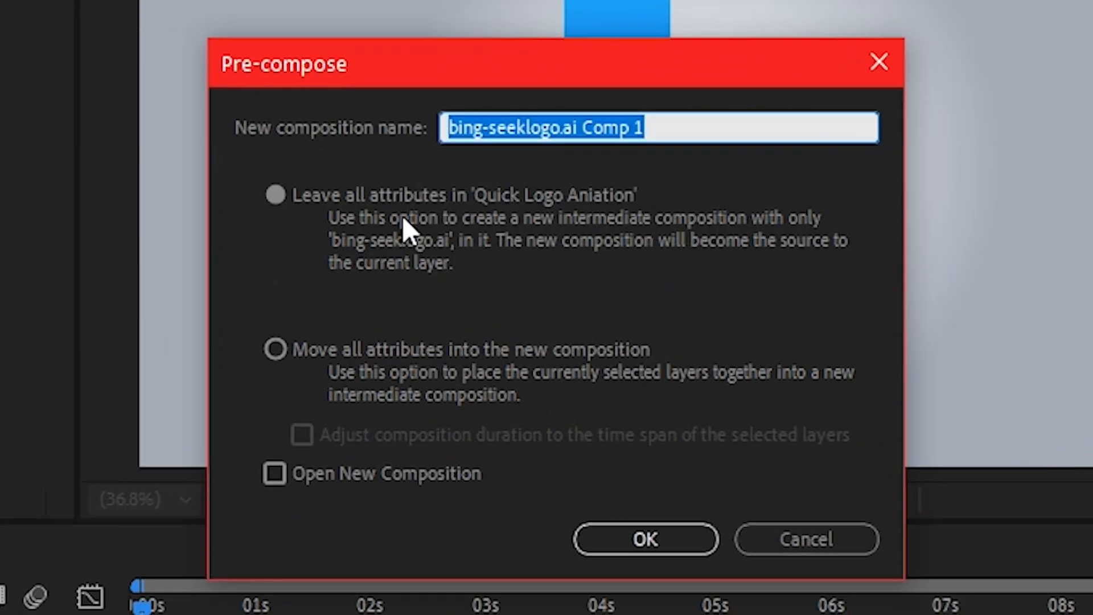
{"action": "type", "text": "LogHolder"}
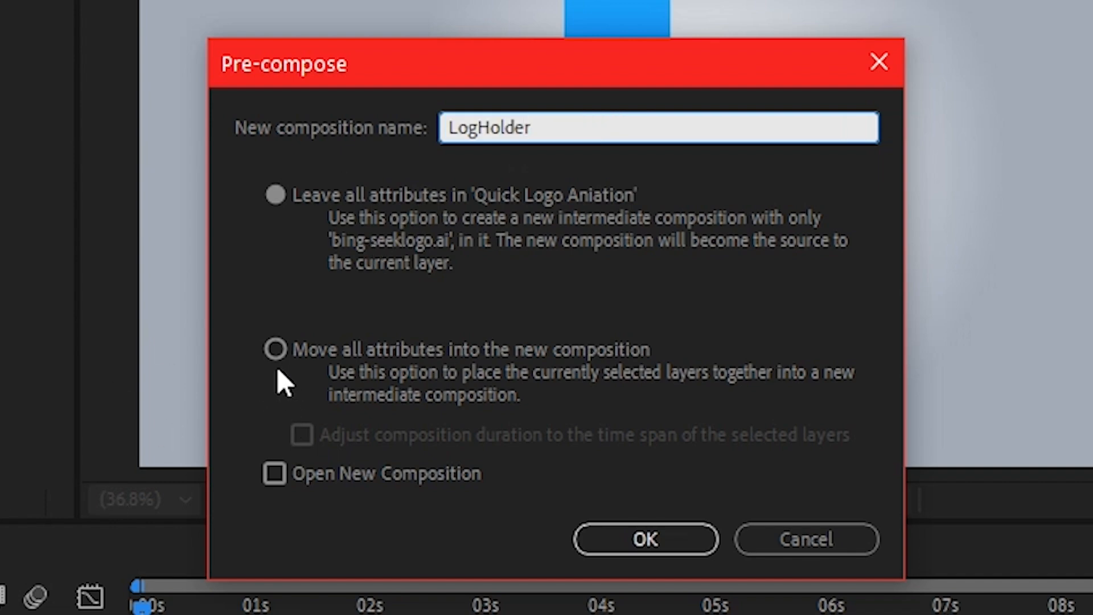
{"action": "left_click", "coordinate": [645, 538]}
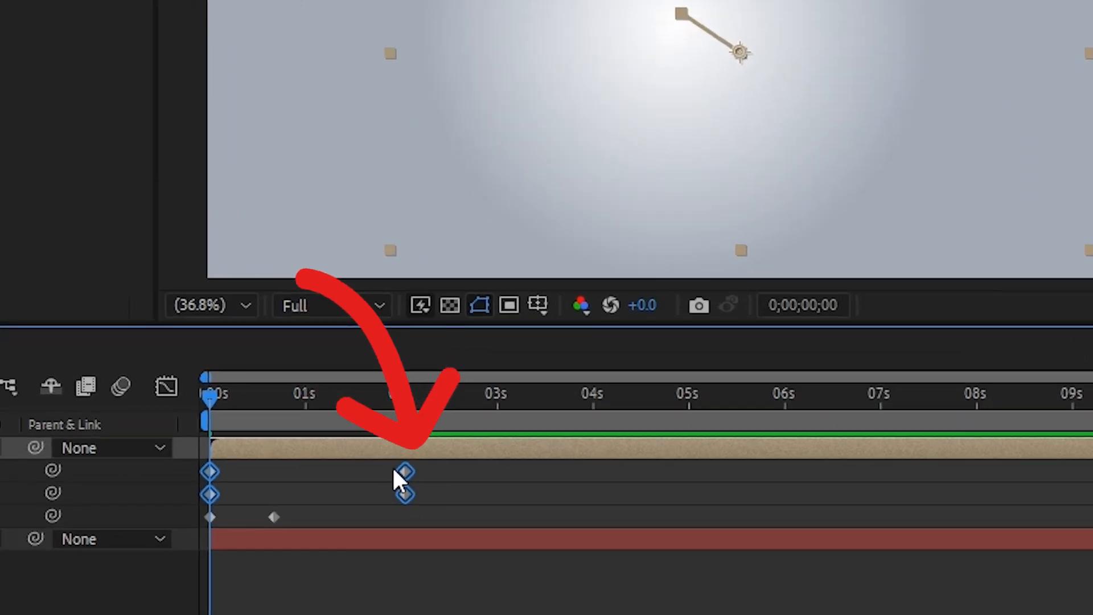
Step: Easy Ease the LogHolder keyframes and refine their influence in the speed graph
{"action": "right_click", "coordinate": [403, 476]}
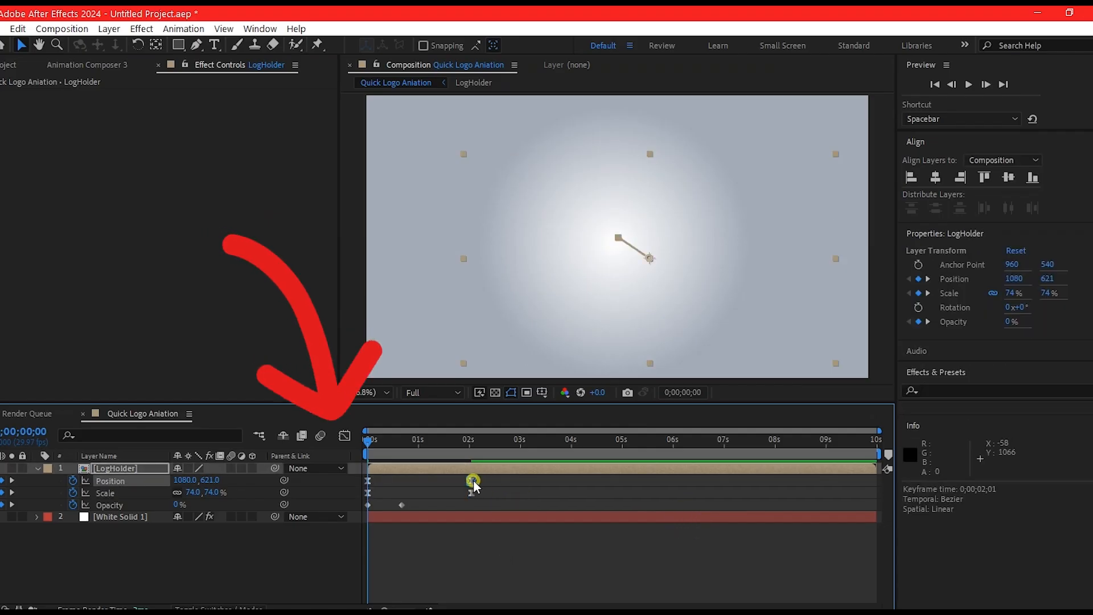
{"action": "left_click", "coordinate": [344, 435]}
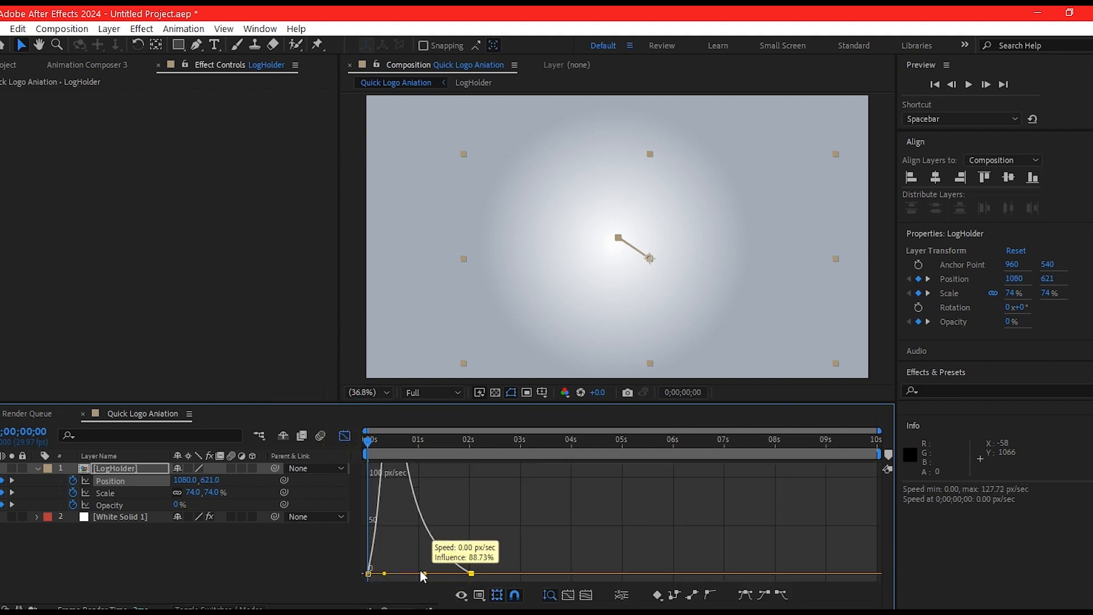
{"action": "left_click", "coordinate": [343, 437]}
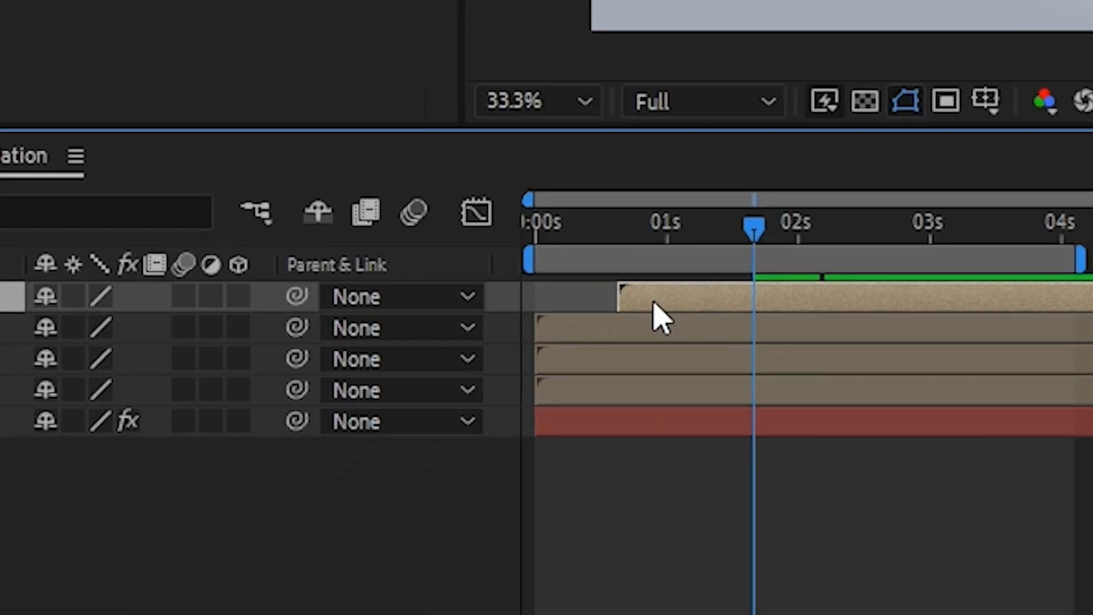
Step: Offset a LogHolder copy's layer bar so its logo piece starts later
{"action": "left_click", "coordinate": [634, 328]}
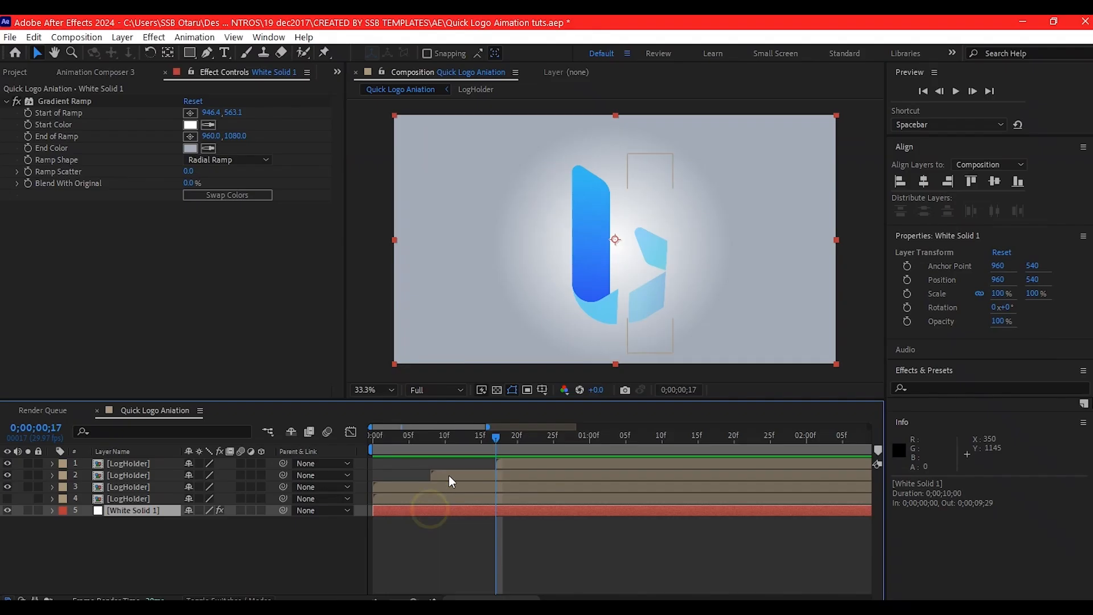
Step: Pre-compose the top three LogHolder layers into a 'logo part' composition
{"action": "left_click", "coordinate": [128, 464]}
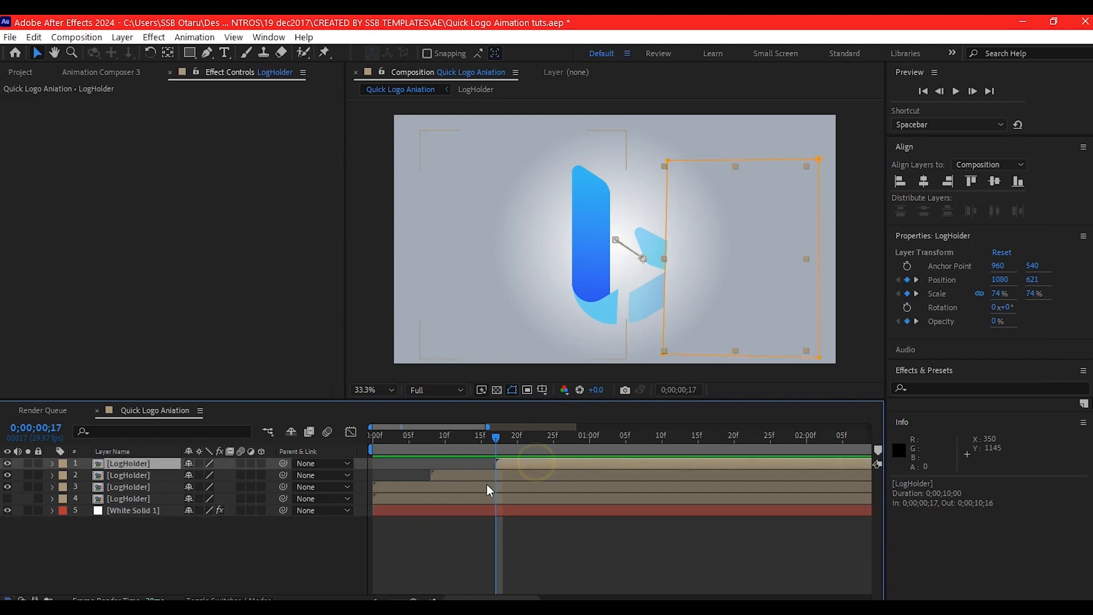
{"action": "key", "text": "ctrl+shift+c"}
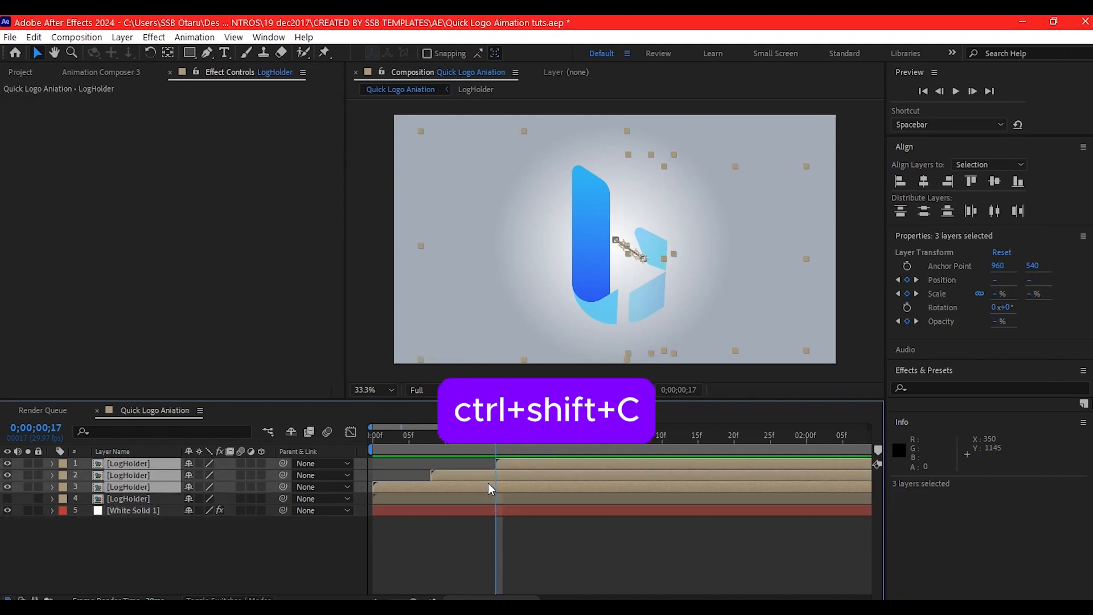
{"action": "key", "text": "ctrl+shift+c"}
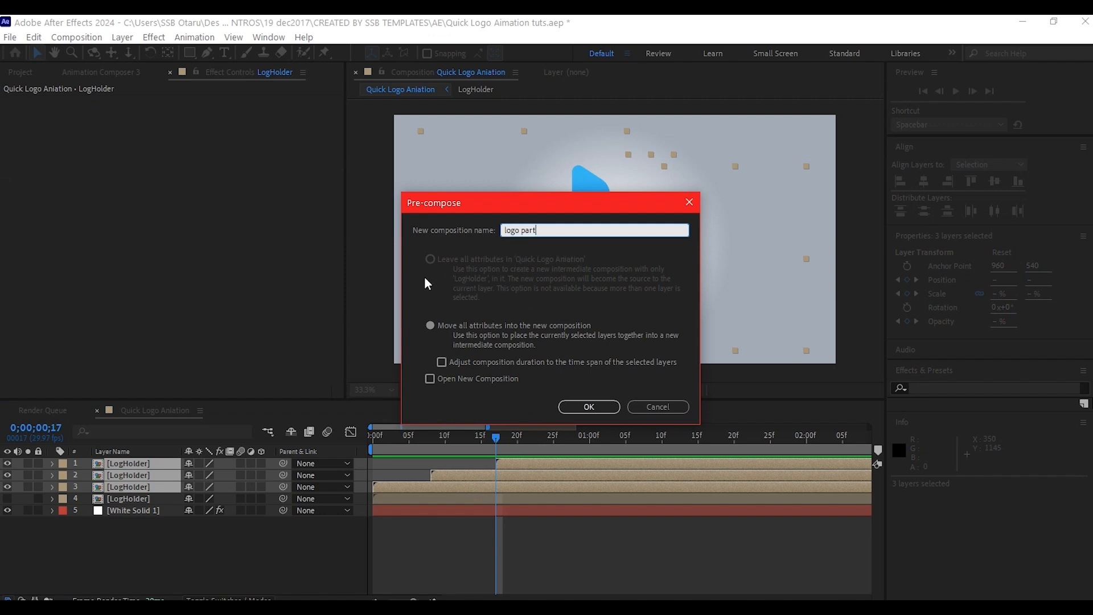
{"action": "mouse_move", "coordinate": [589, 407]}
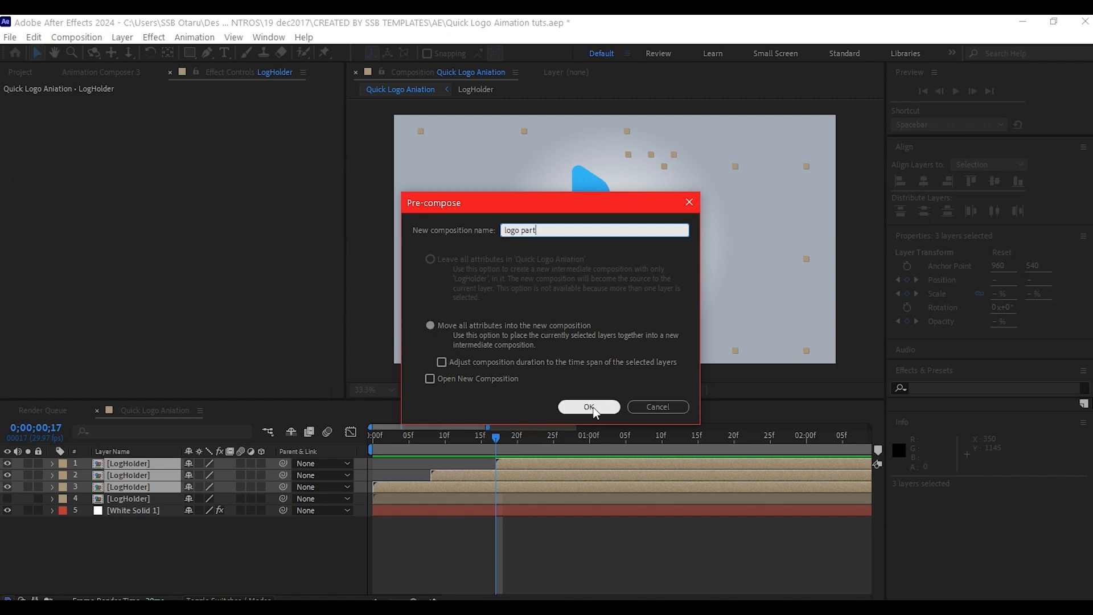
{"action": "left_click", "coordinate": [589, 407]}
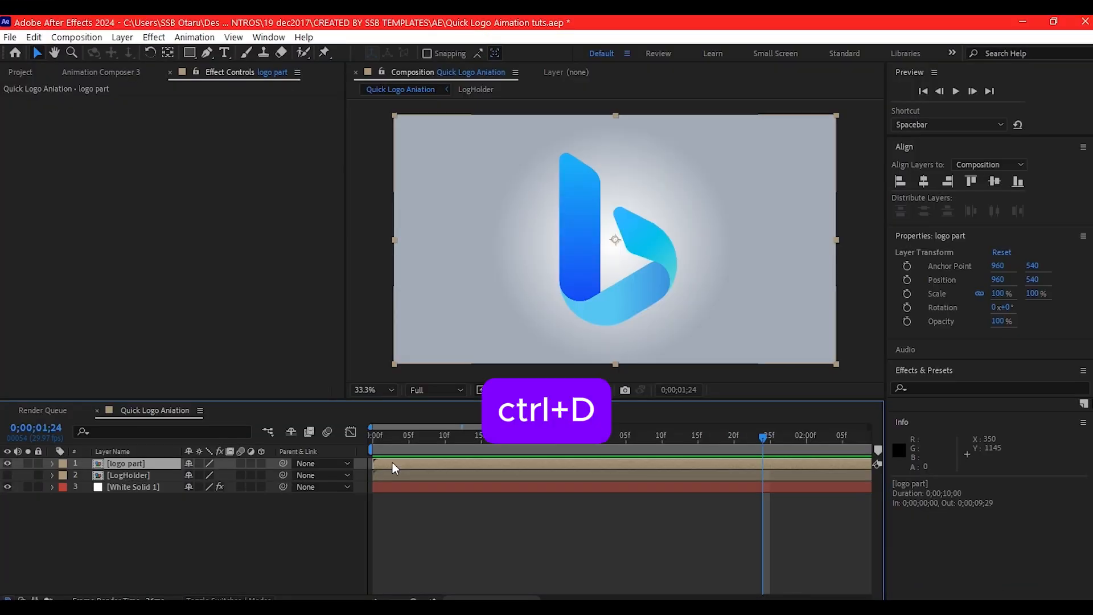
Step: Duplicate logo part, give the copy a white Fill at 110% scale and a Gaussian Blur
{"action": "key", "text": "ctrl+d"}
{"action": "type", "text": "f"}
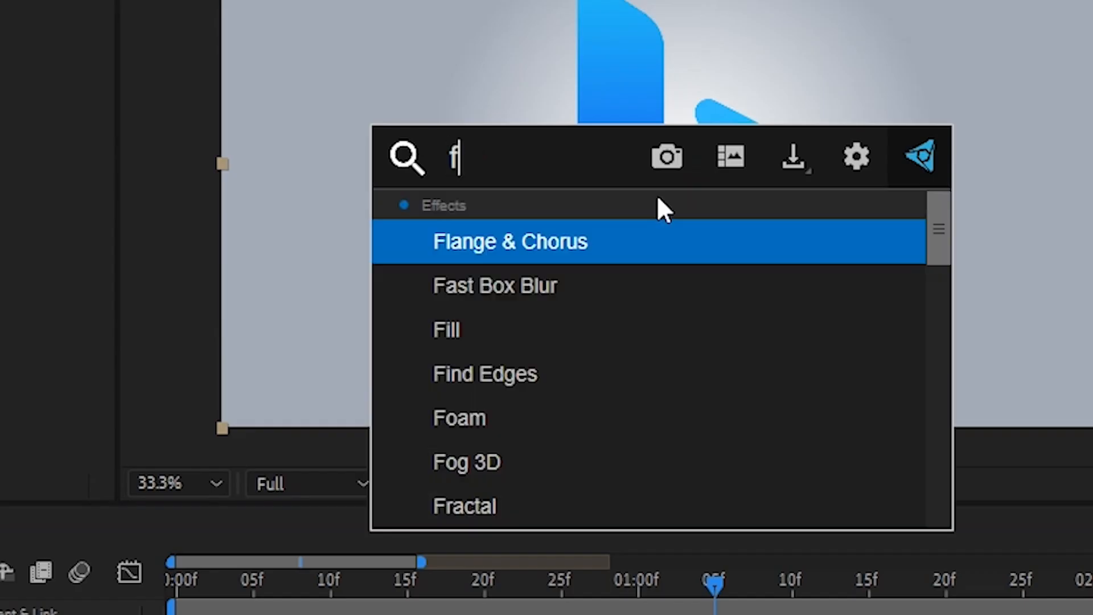
{"action": "type", "text": "ill"}
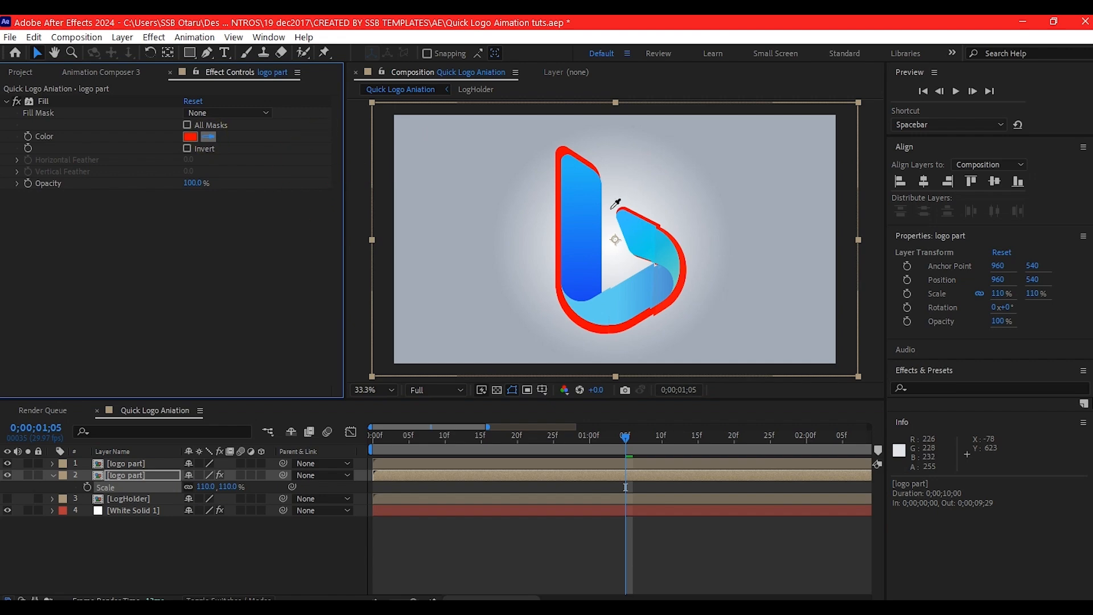
{"action": "type", "text": "gaus"}
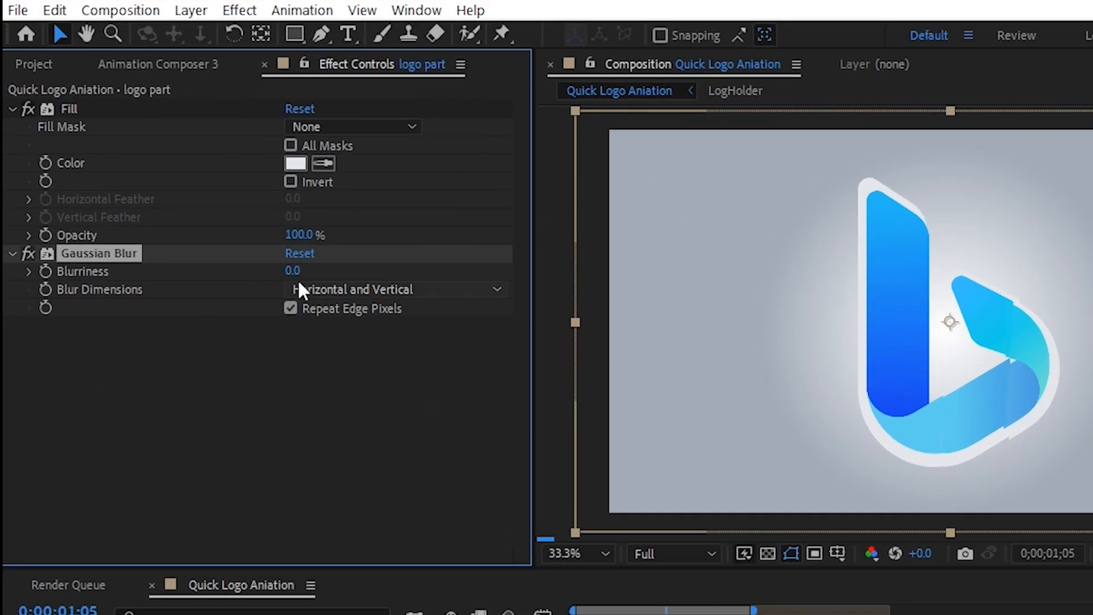
Step: Raise the white logo copy's Gaussian Blur blurriness to 26
{"action": "left_click_drag", "start_coordinate": [293, 272], "coordinate": [328, 271]}
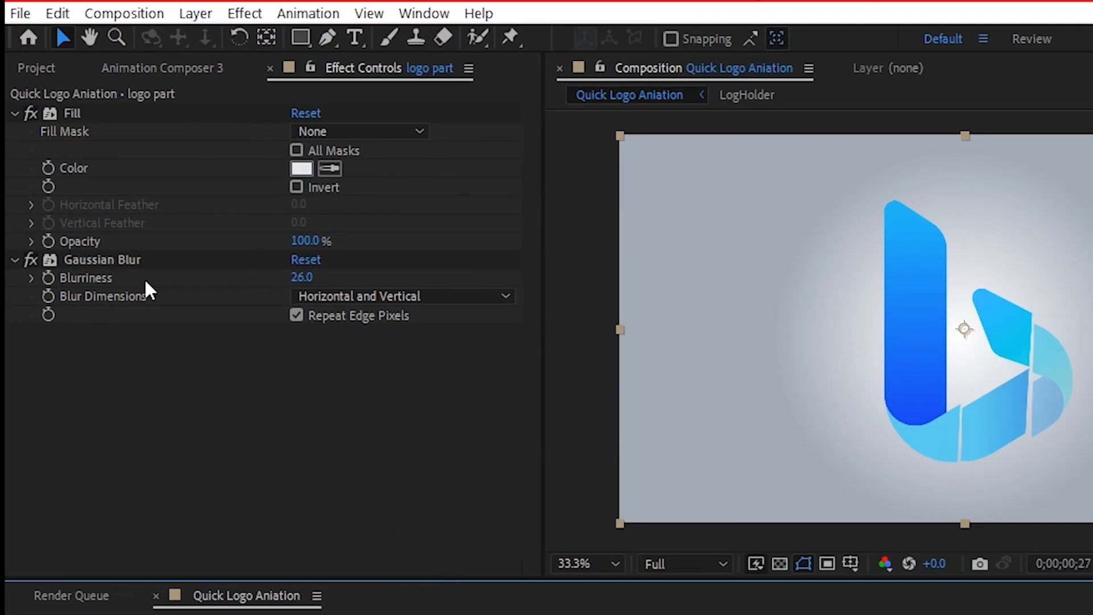
{"action": "mouse_move", "coordinate": [44, 318]}
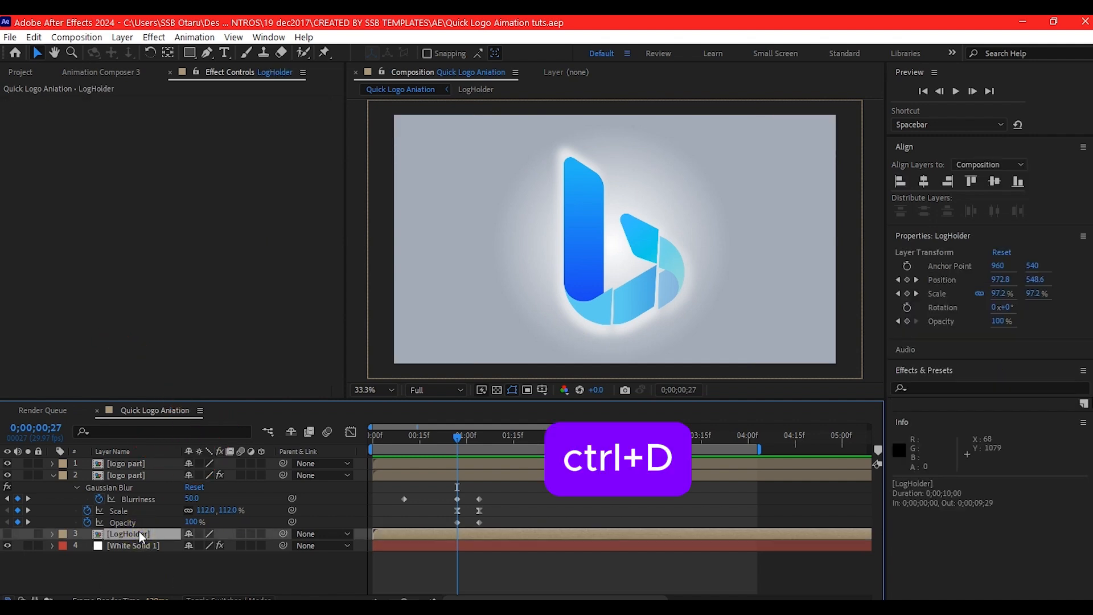
Step: Duplicate LogHolder into a white-filled copy keyframed to scale up and fade out
{"action": "key", "text": "ctrl+d"}
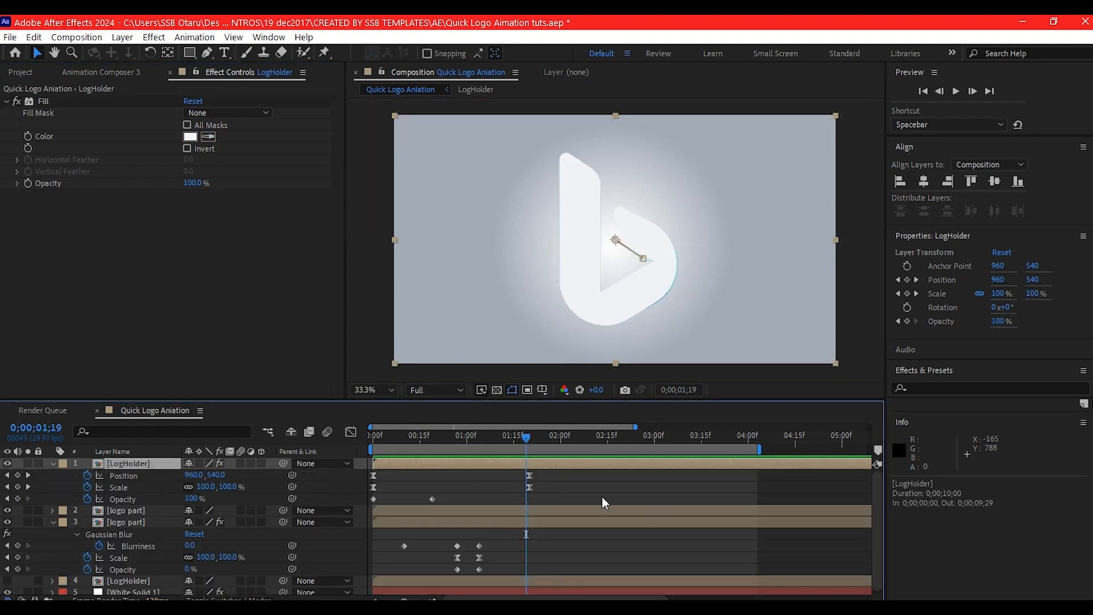
{"action": "mouse_move", "coordinate": [30, 486]}
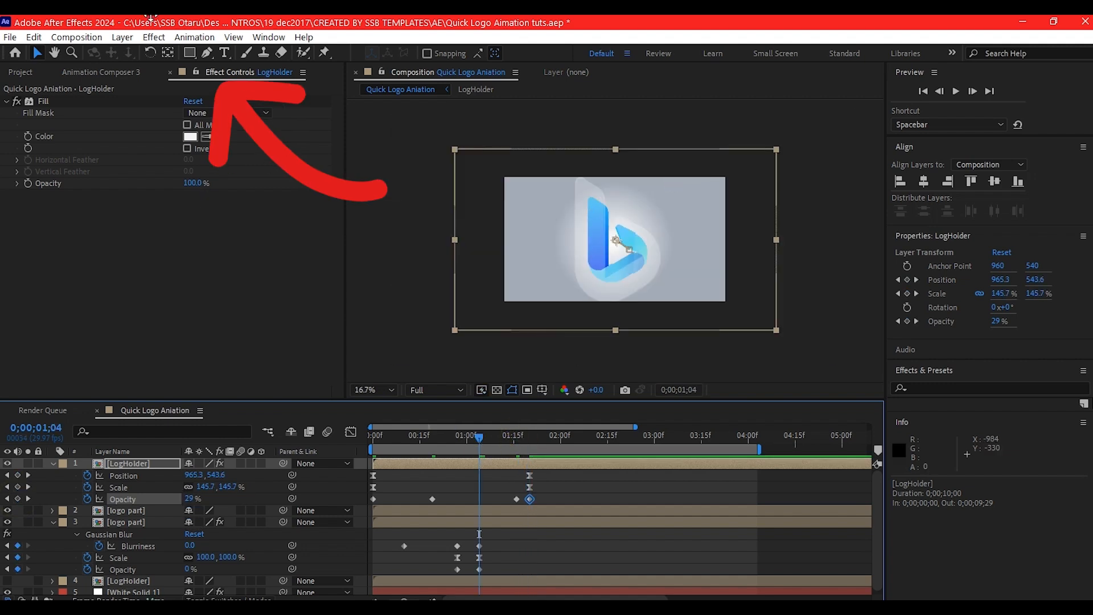
{"action": "left_click", "coordinate": [207, 54]}
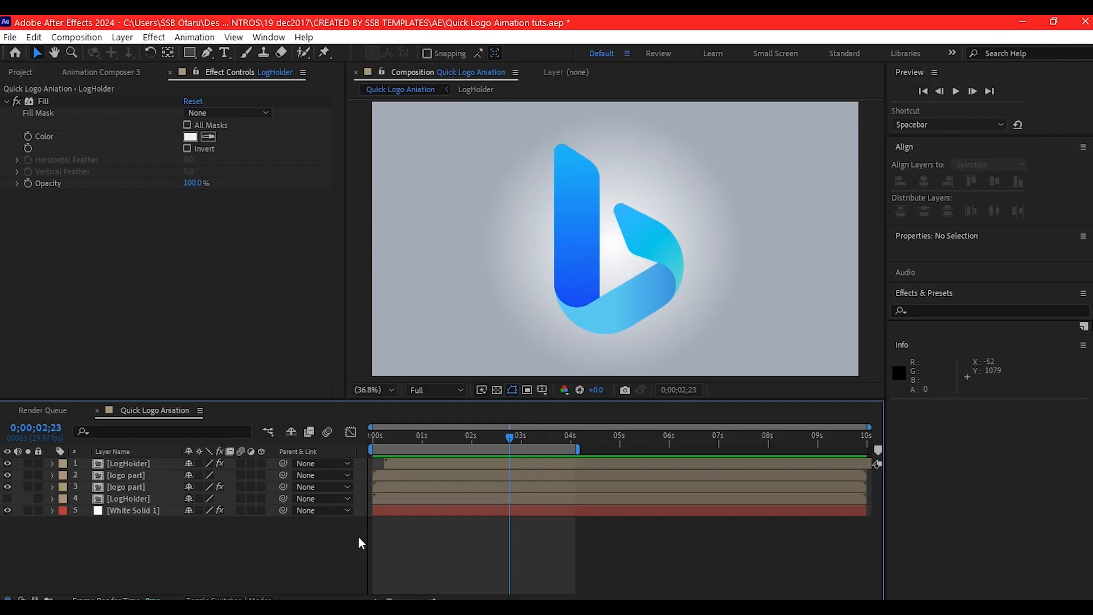
Step: Create the lightsweep composition with a white solid shaped into a thin diagonal bar
{"action": "key", "text": "ctrl+n"}
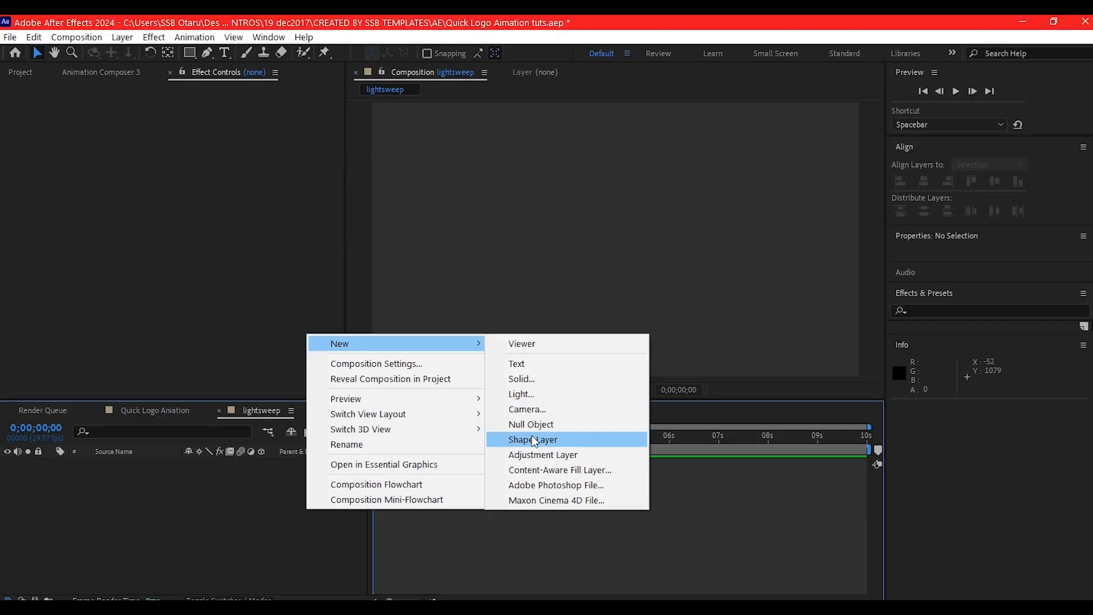
{"action": "left_click", "coordinate": [521, 378]}
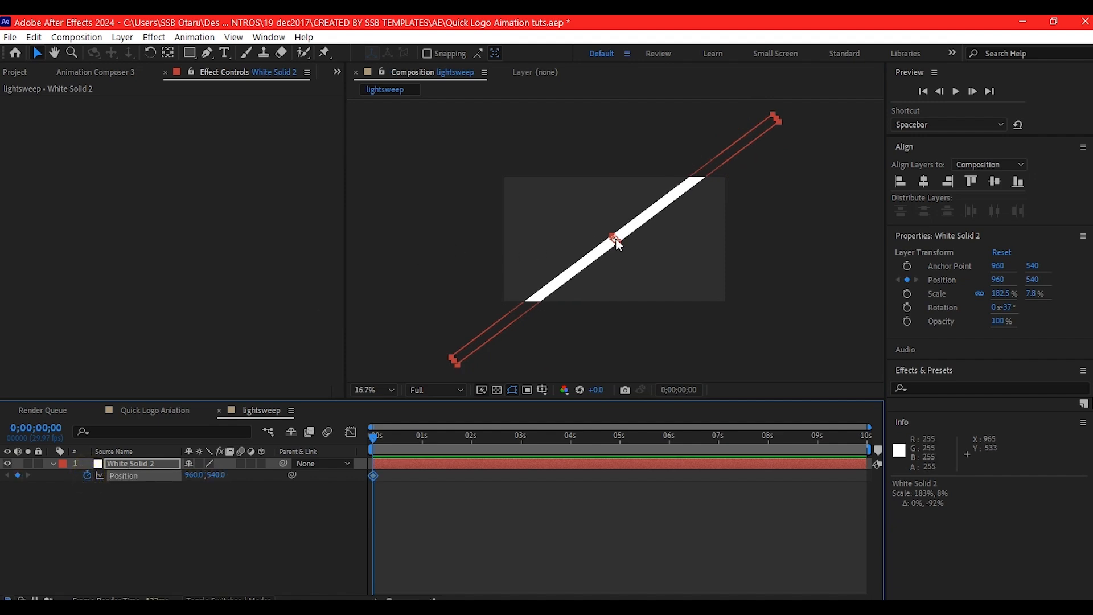
Step: Keyframe the bar's position from beyond the top-left to beyond the bottom-right of the frame
{"action": "left_click_drag", "start_coordinate": [616, 240], "coordinate": [499, 197]}
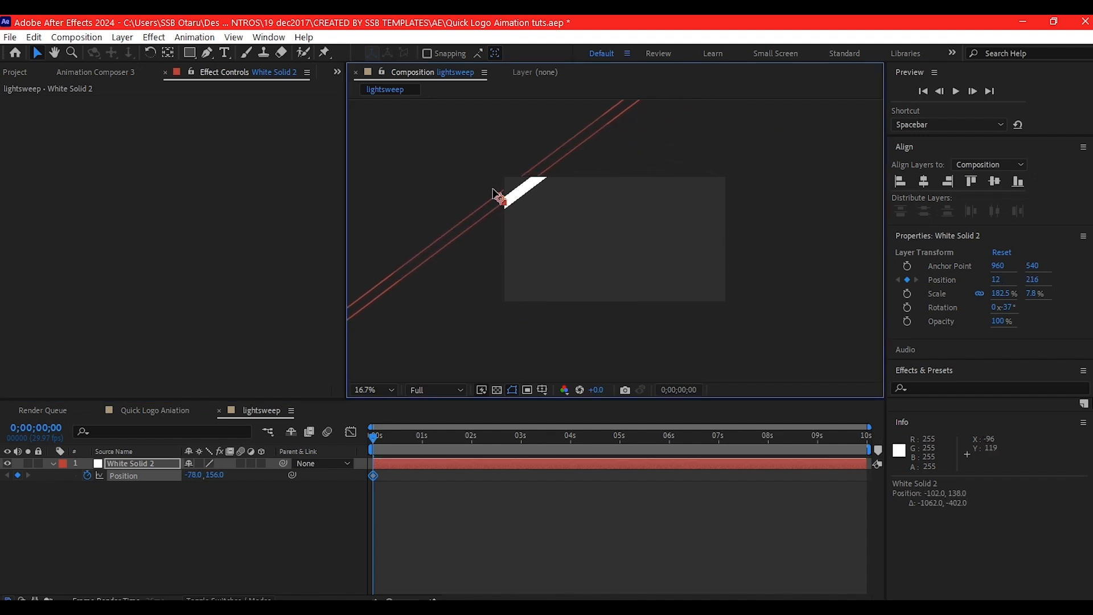
{"action": "left_click", "coordinate": [719, 436]}
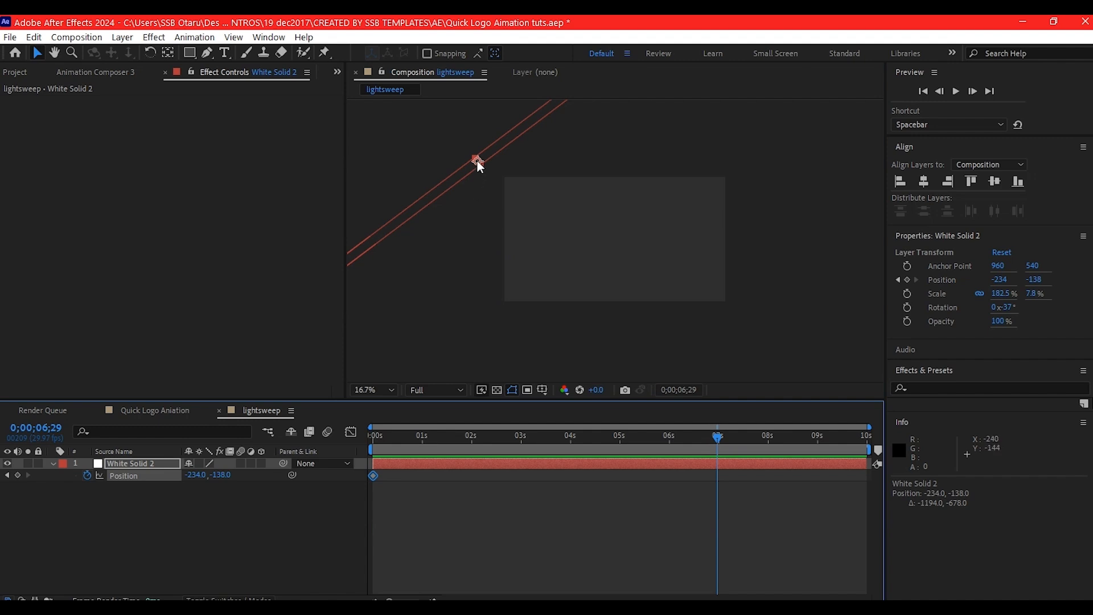
{"action": "left_click_drag", "start_coordinate": [477, 162], "coordinate": [739, 303]}
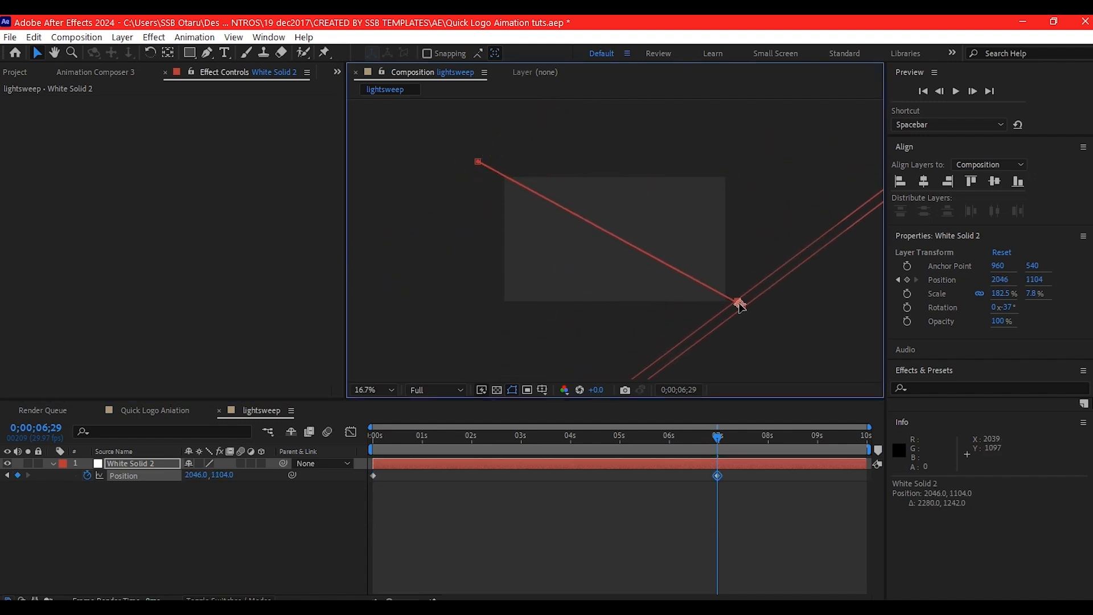
{"action": "left_click_drag", "start_coordinate": [740, 306], "coordinate": [736, 307]}
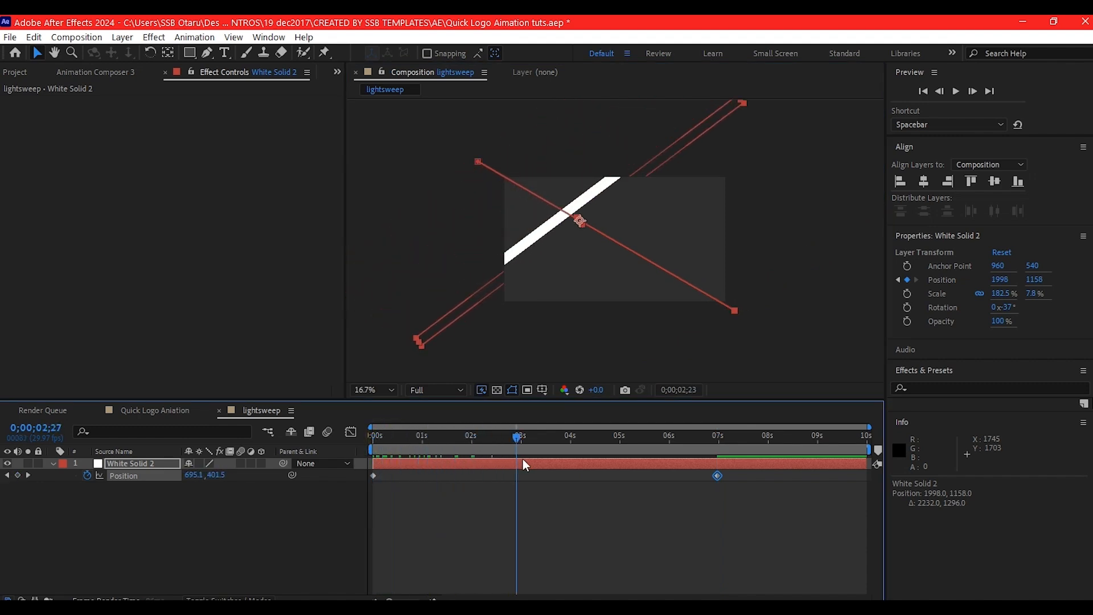
Step: Add CC Blobbylize and CC Glass effects to the lightsweep layer
{"action": "left_click", "coordinate": [664, 437]}
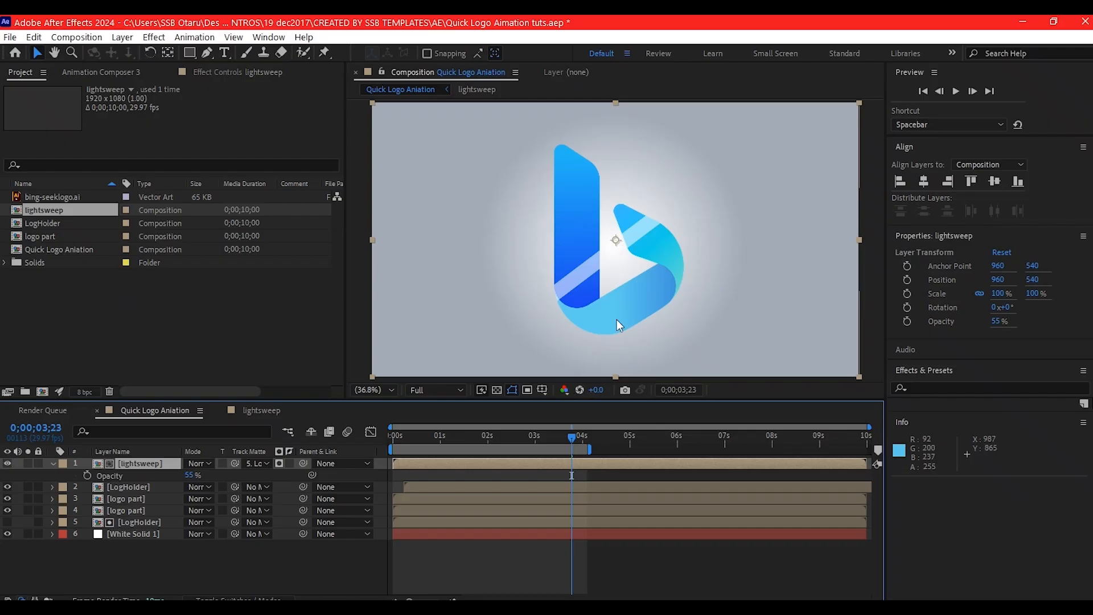
{"action": "type", "text": "cc blo"}
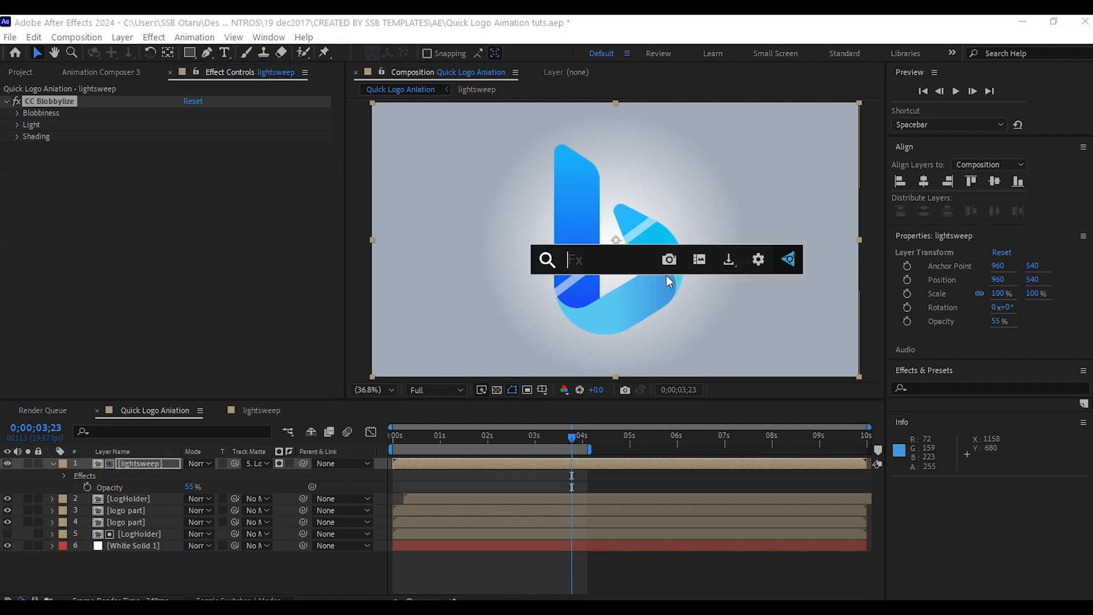
{"action": "type", "text": "cc glas"}
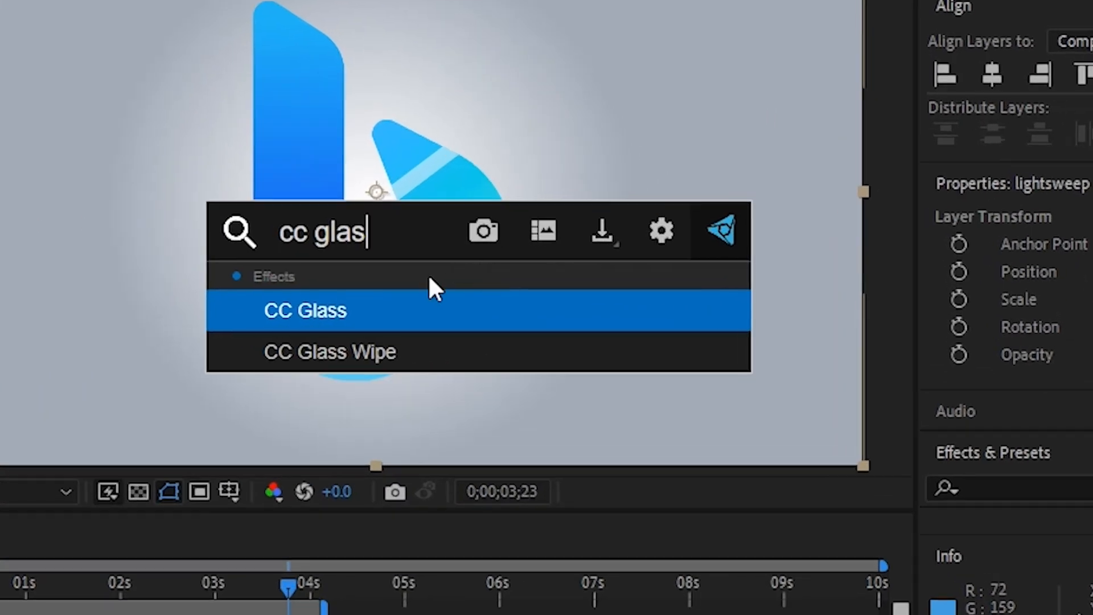
{"action": "double_click", "coordinate": [305, 310]}
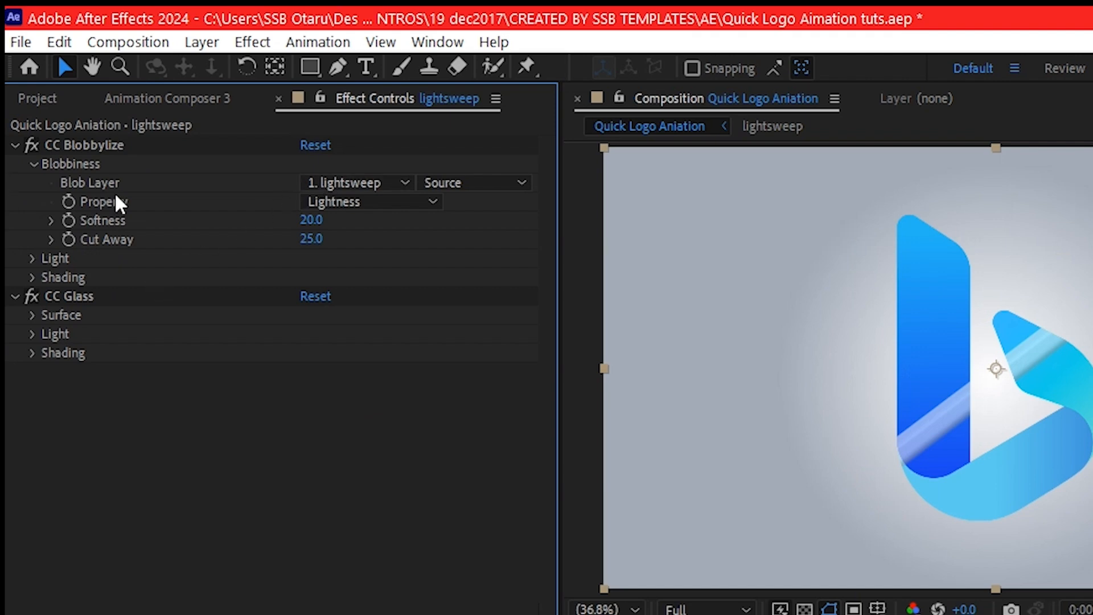
Step: Set the blob layer and the glass bump map both to LogHolder
{"action": "left_click", "coordinate": [356, 182]}
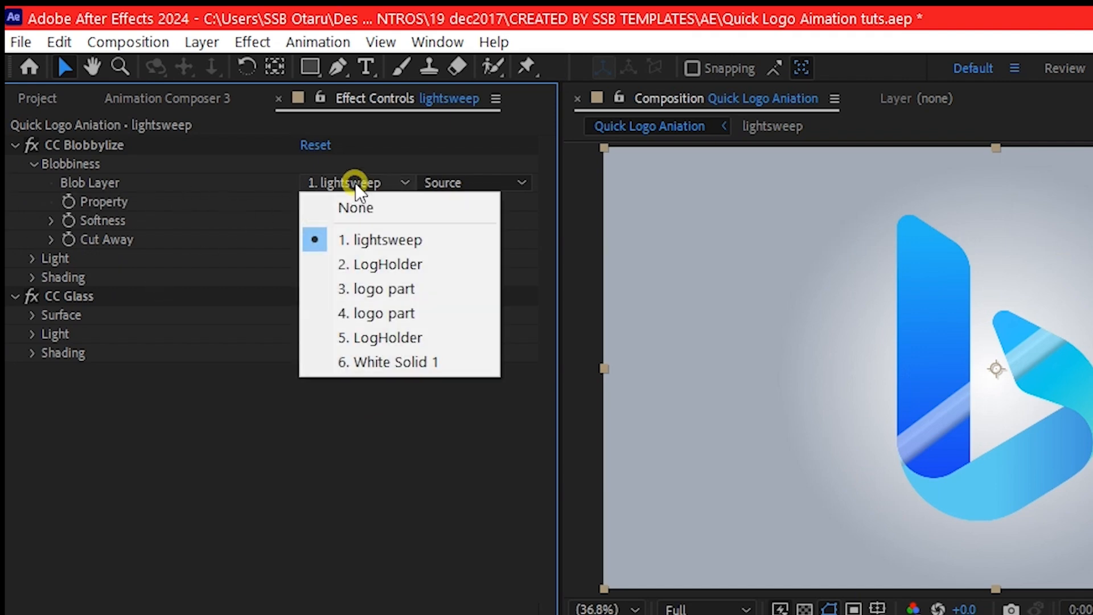
{"action": "left_click", "coordinate": [388, 337]}
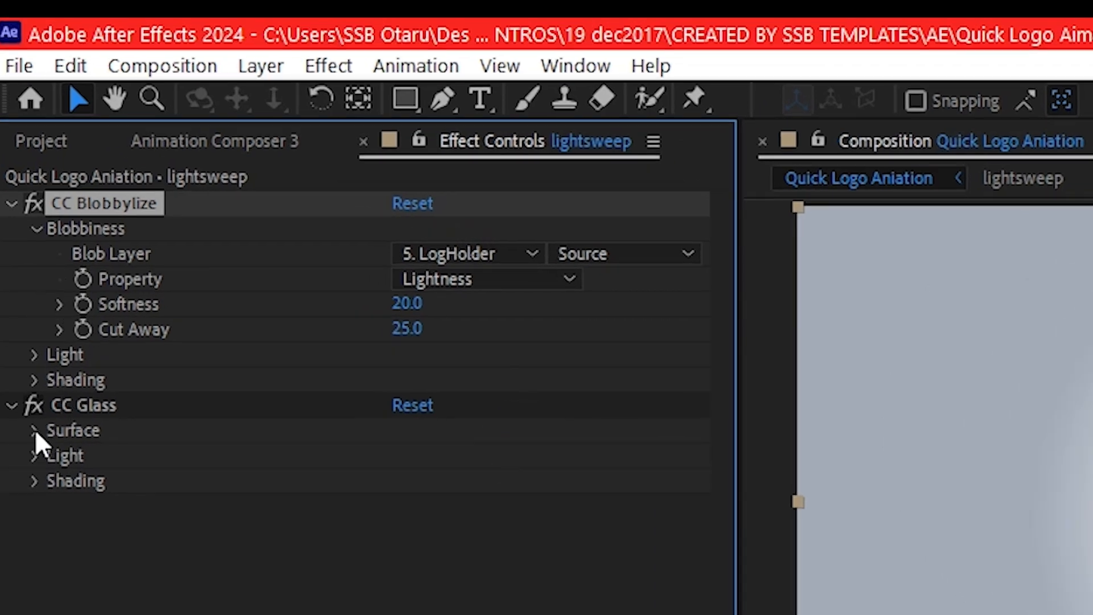
{"action": "left_click", "coordinate": [33, 431]}
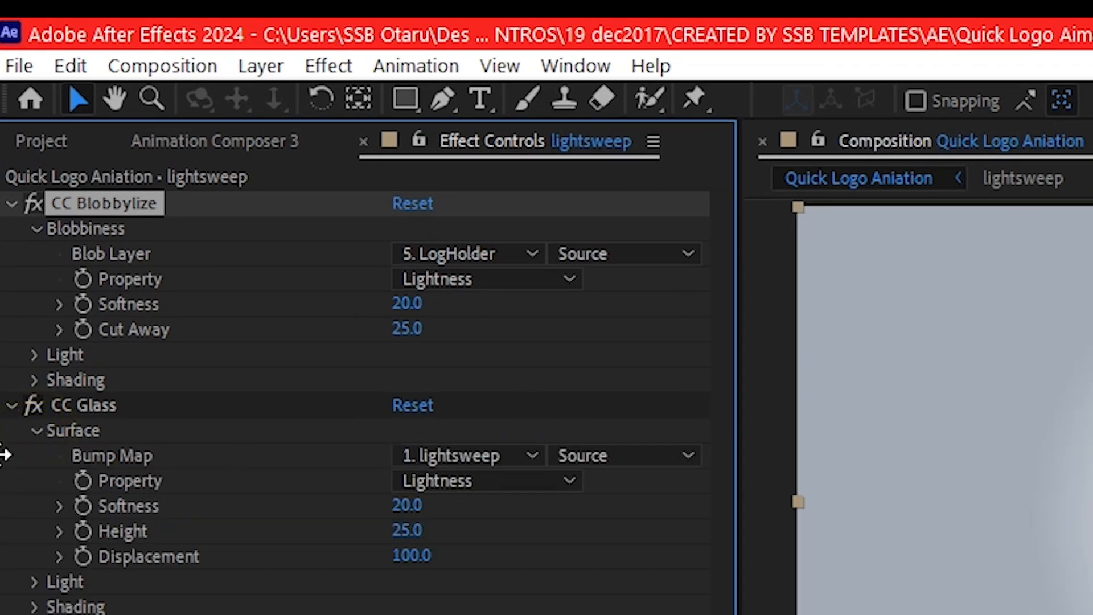
{"action": "left_click", "coordinate": [467, 454]}
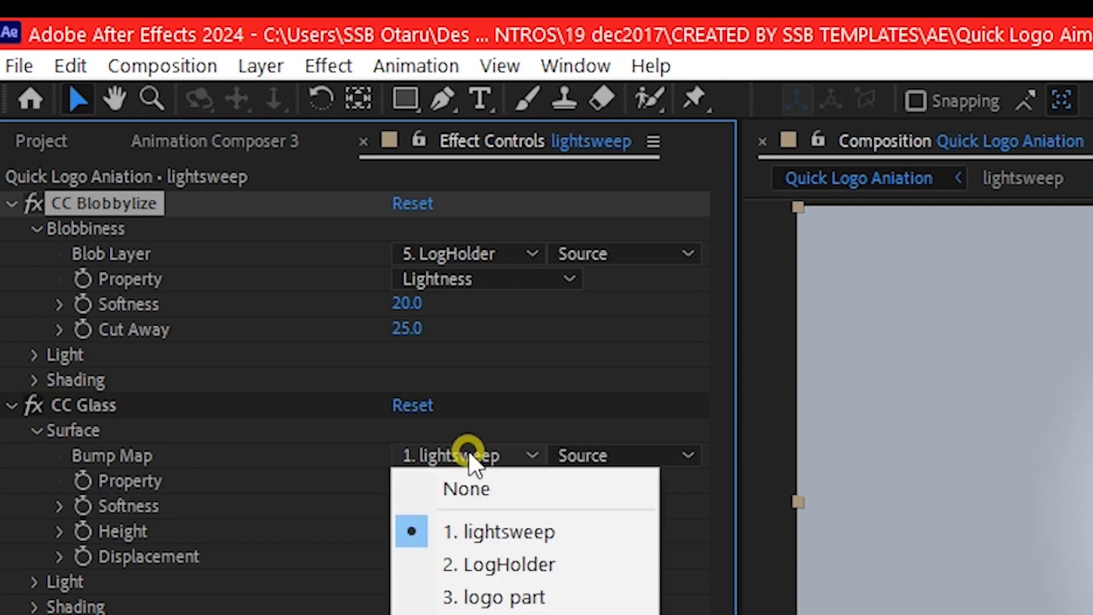
{"action": "left_click", "coordinate": [498, 564]}
{"action": "type", "text": "t"}
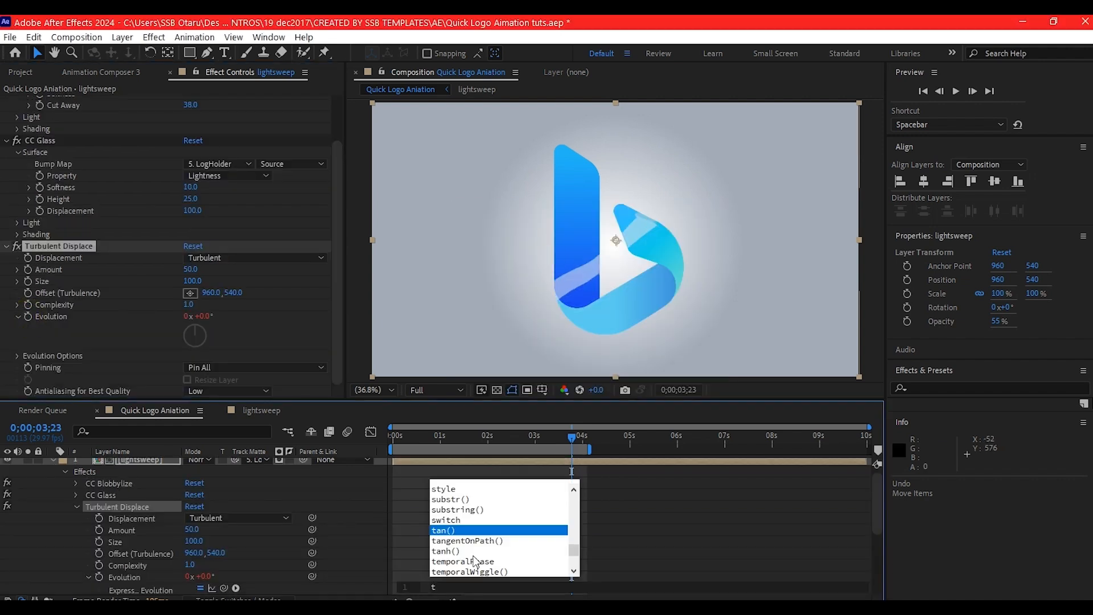
Step: Drive Turbulent Displace's Evolution with the expression time
{"action": "type", "text": "ime"}
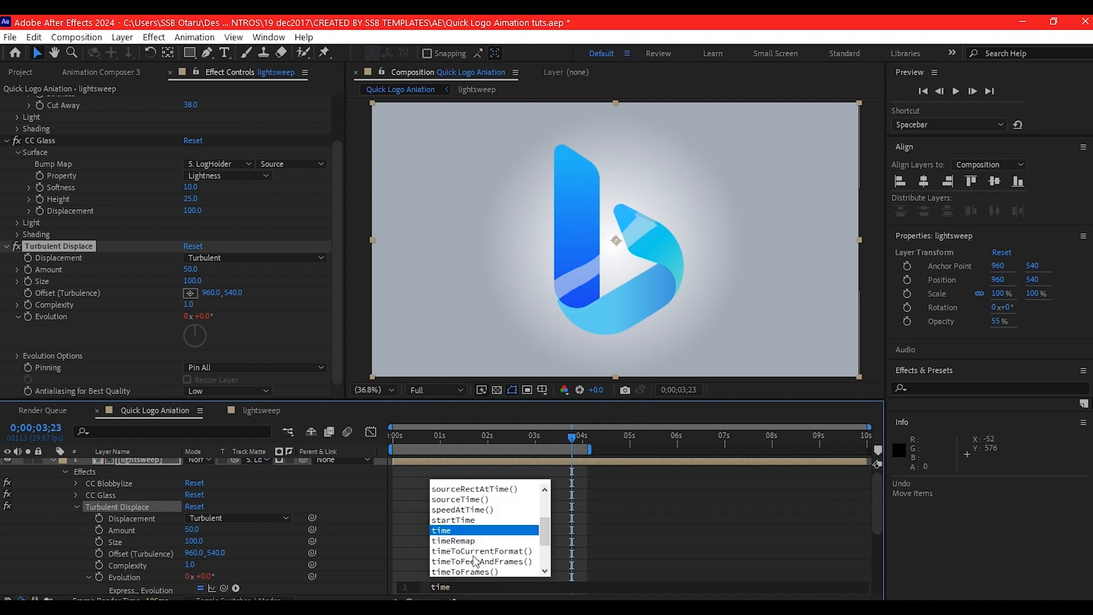
{"action": "left_click", "coordinate": [441, 531]}
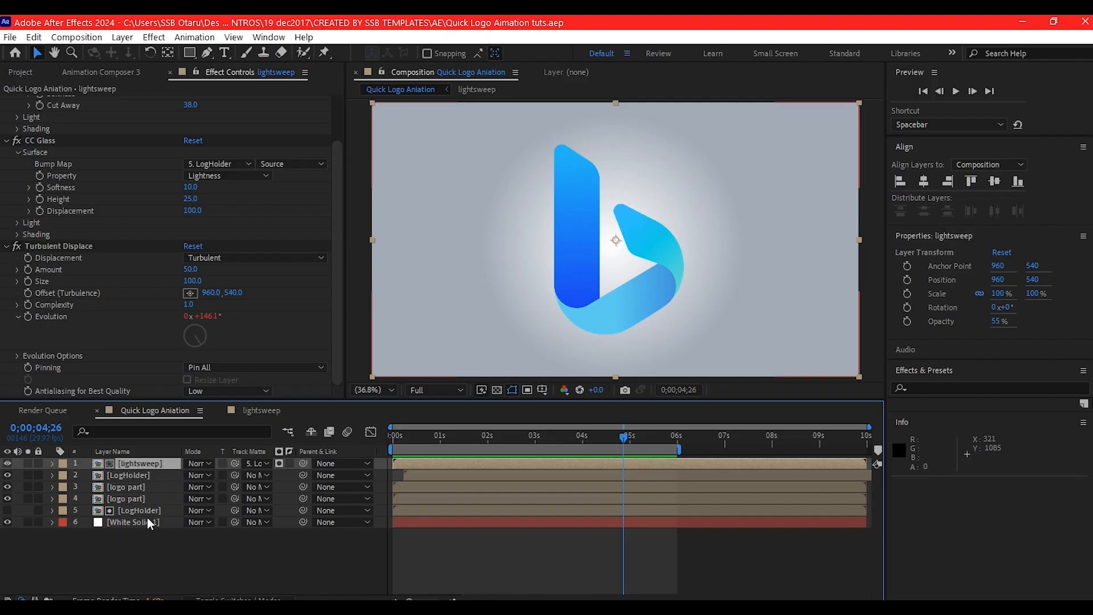
Step: Add a Glow effect to the logo part and move to about two seconds to keyframe it
{"action": "left_click", "coordinate": [125, 486]}
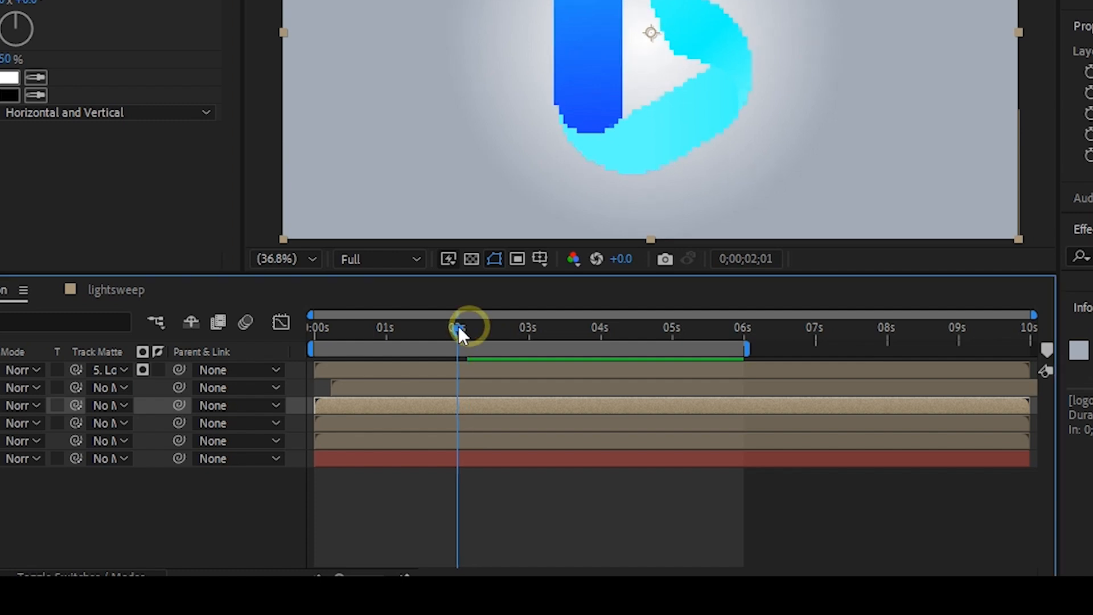
{"action": "left_click_drag", "start_coordinate": [460, 328], "coordinate": [445, 328]}
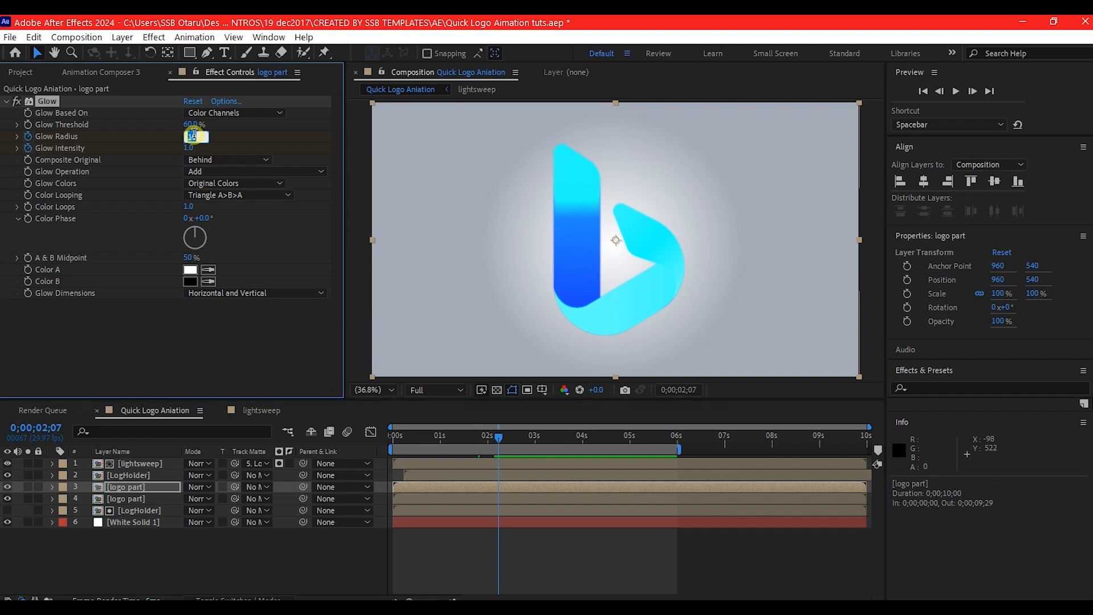
Step: Duplicate the logo part layer and give it a dark Fill and Gaussian Blur at 100
{"action": "key", "text": "ctrl+d"}
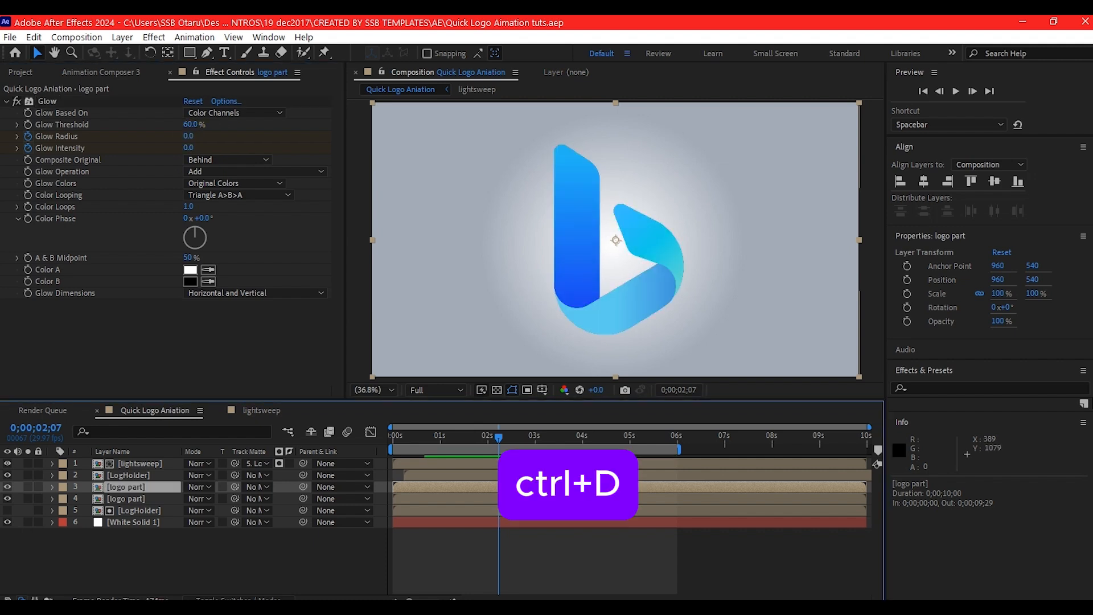
{"action": "key", "text": "ctrl+d"}
{"action": "type", "text": "fill"}
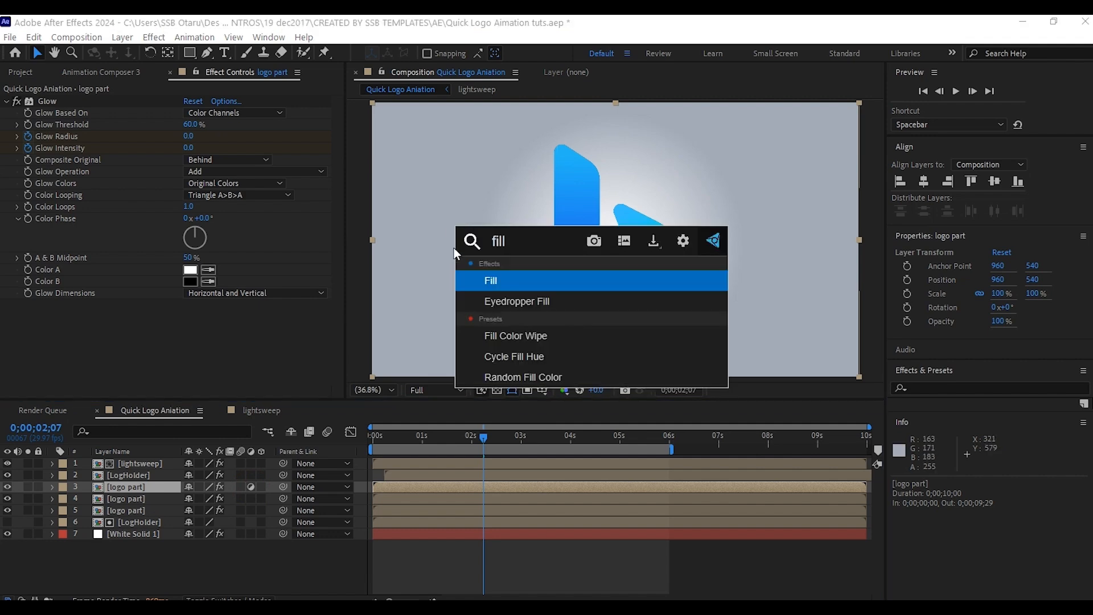
{"action": "double_click", "coordinate": [491, 281]}
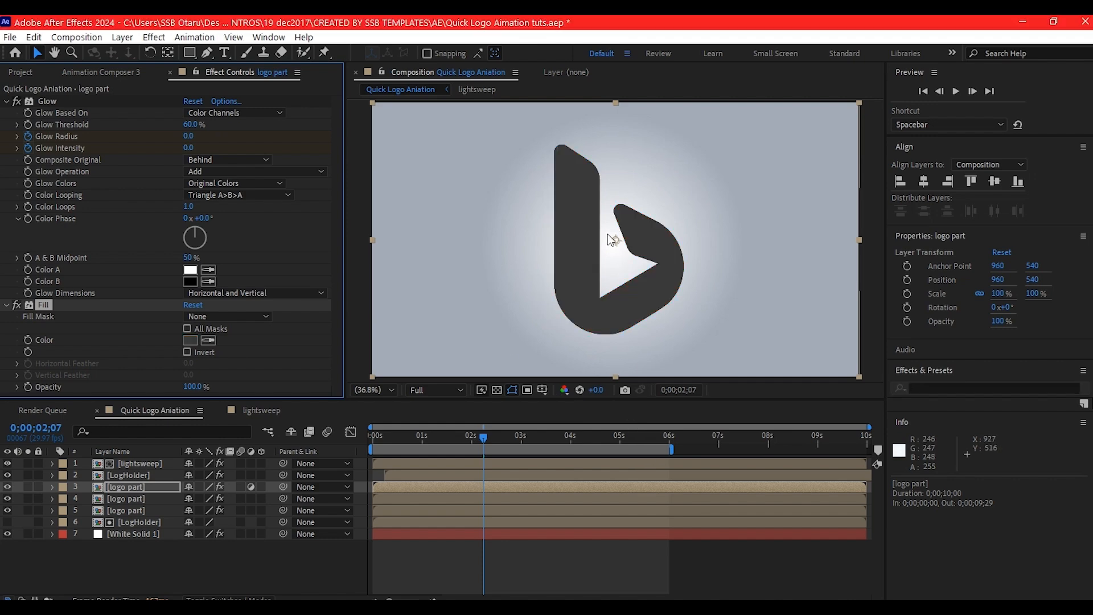
{"action": "type", "text": "gaussi"}
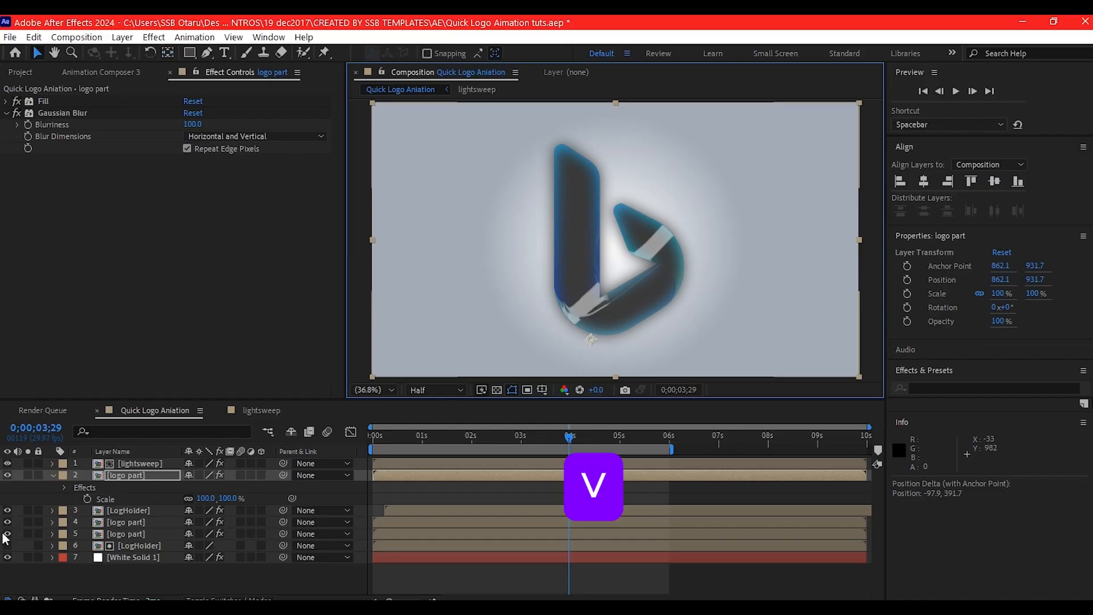
{"action": "double_click", "coordinate": [127, 475]}
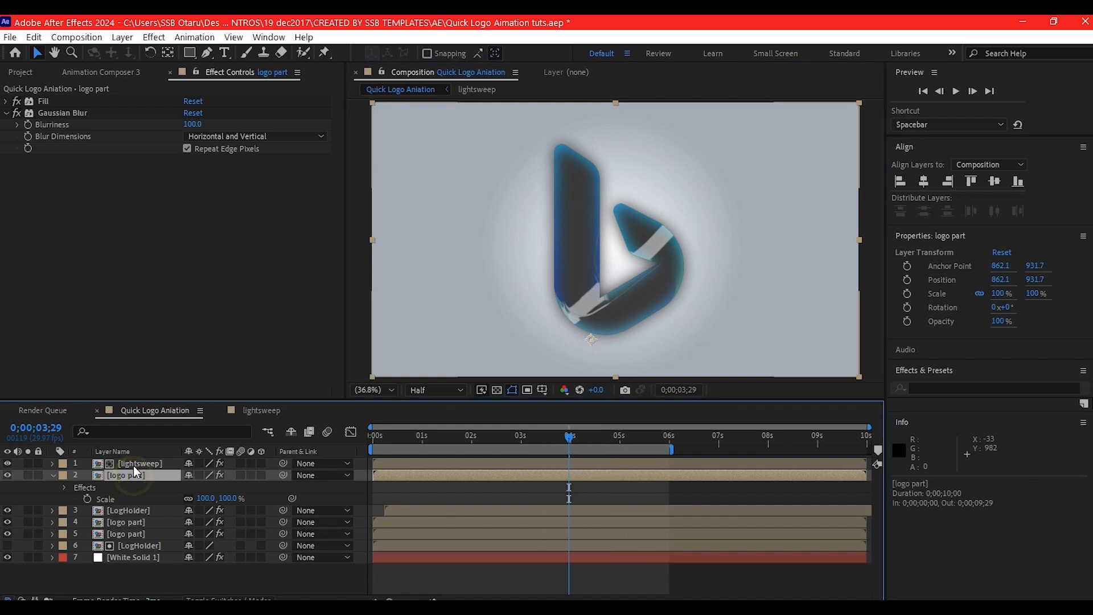